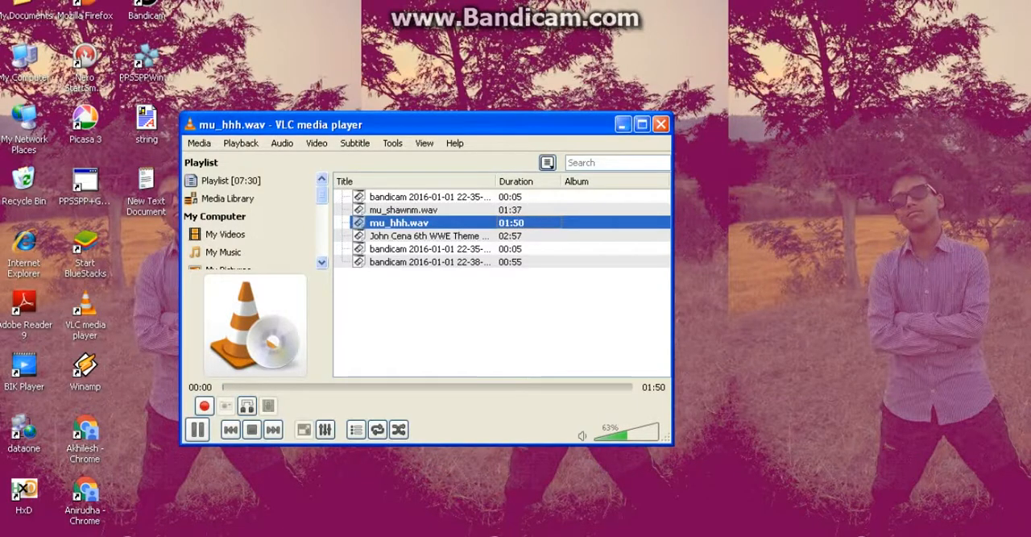
Step: Bring the Notepad tutorial notes forward and highlight step 6, 'Then click on open.'
click(660, 124)
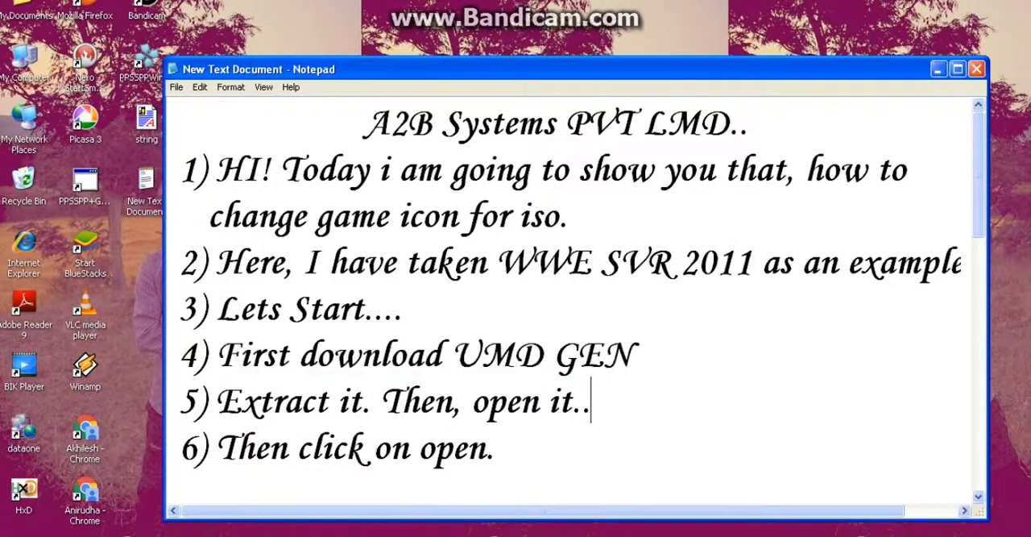
triple_click(395, 400)
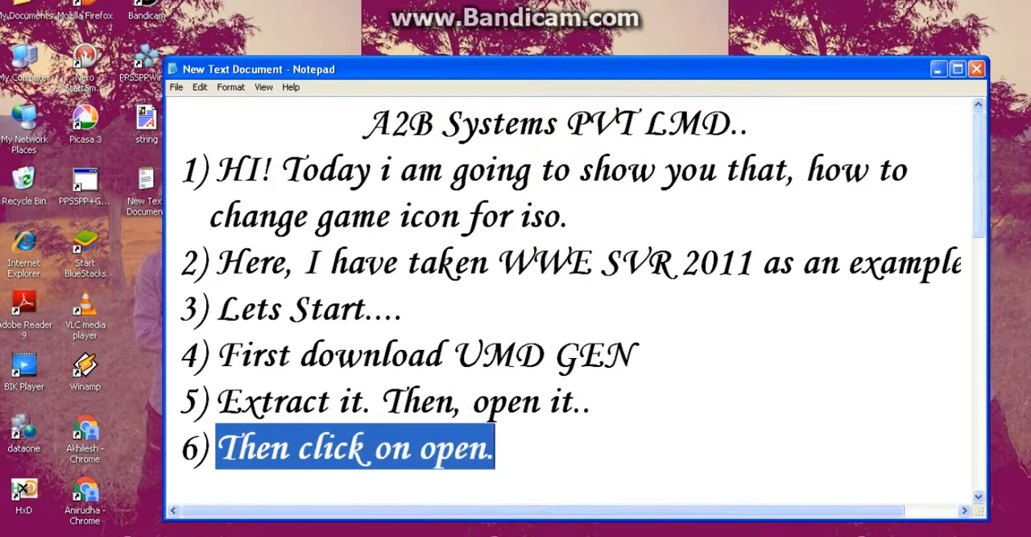
scroll(down, 3)
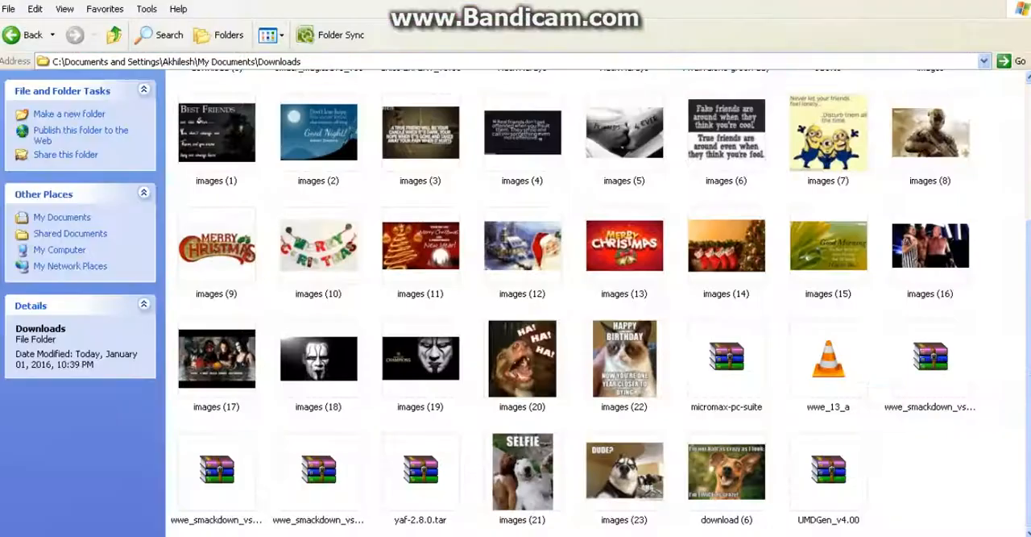
Step: Launch the extracted UMDGen application from the Downloads folder
right_click(828, 470)
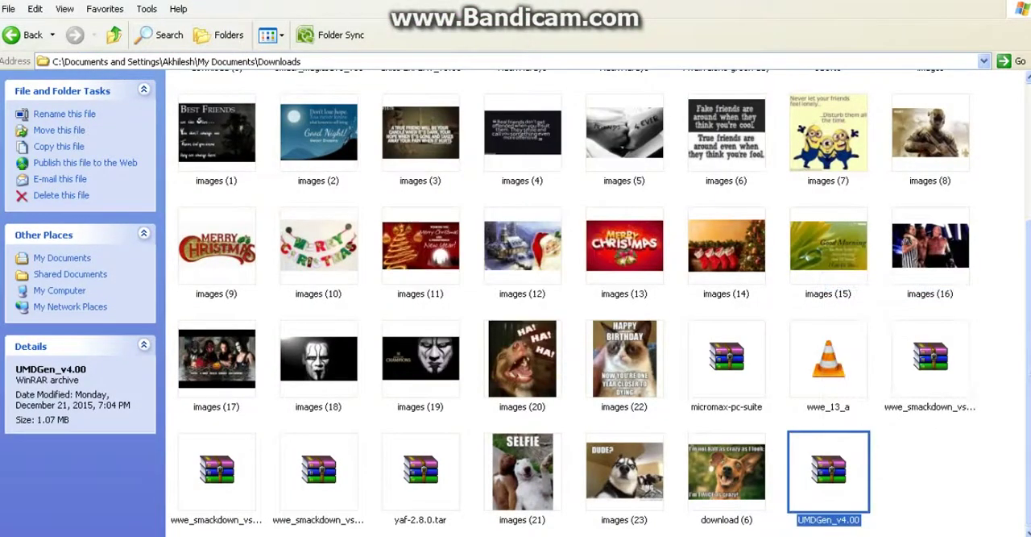
scroll(down, 3)
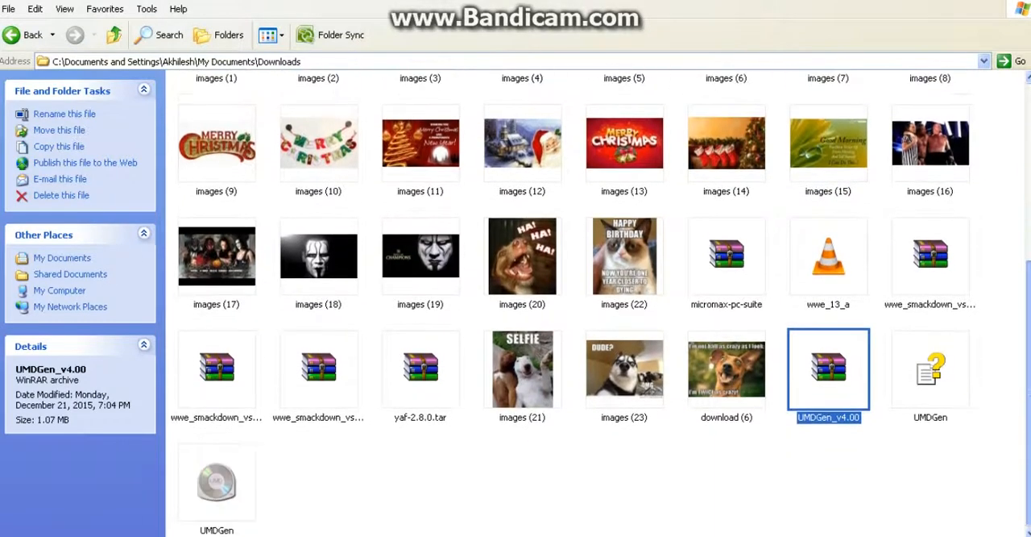
click(216, 480)
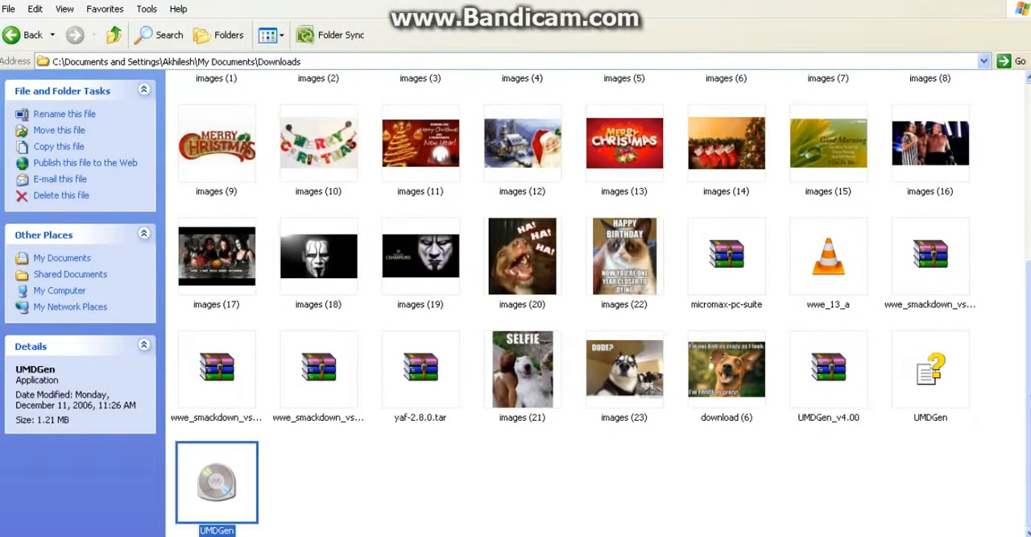
double_click(216, 482)
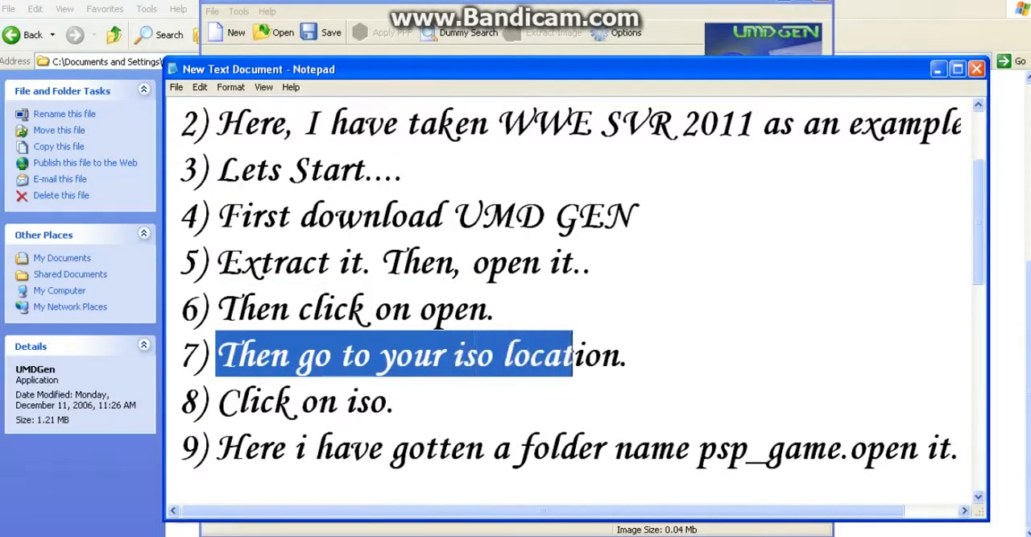
Step: Load the WWE SmackDown vs Raw 2011 ISO from E: > PPSSPP GAMES--A2B systems
drag(572, 354, 626, 354)
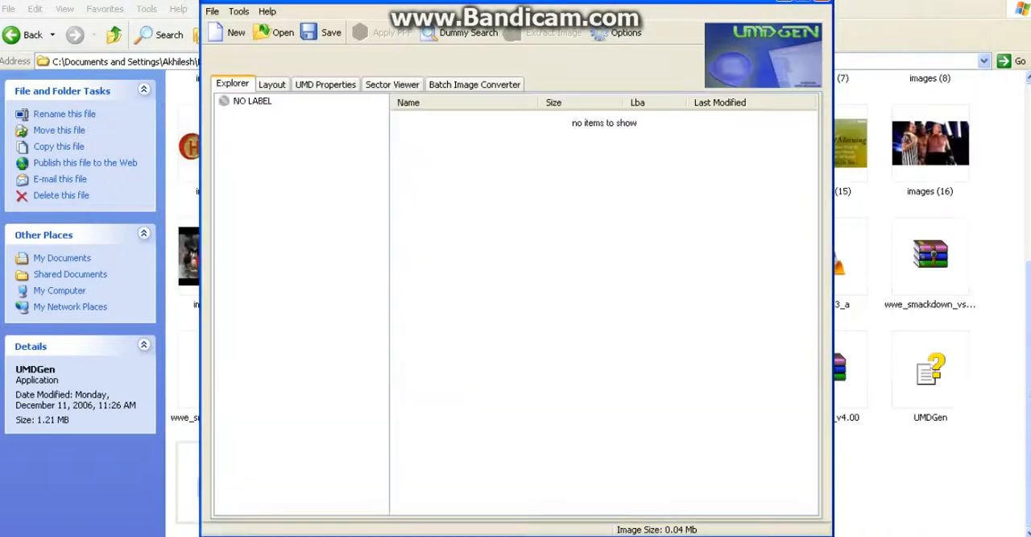
mouse_move(283, 32)
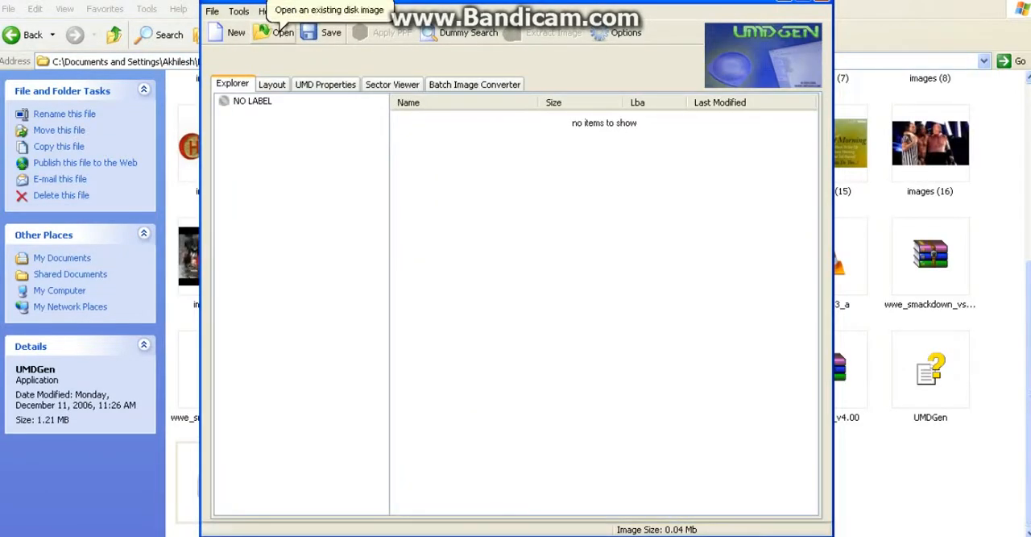
click(284, 32)
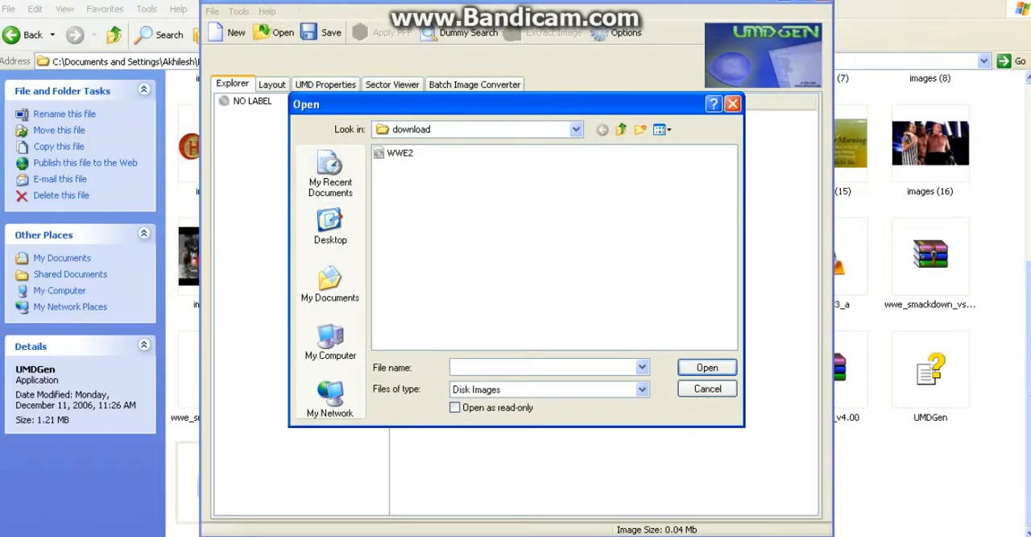
click(329, 342)
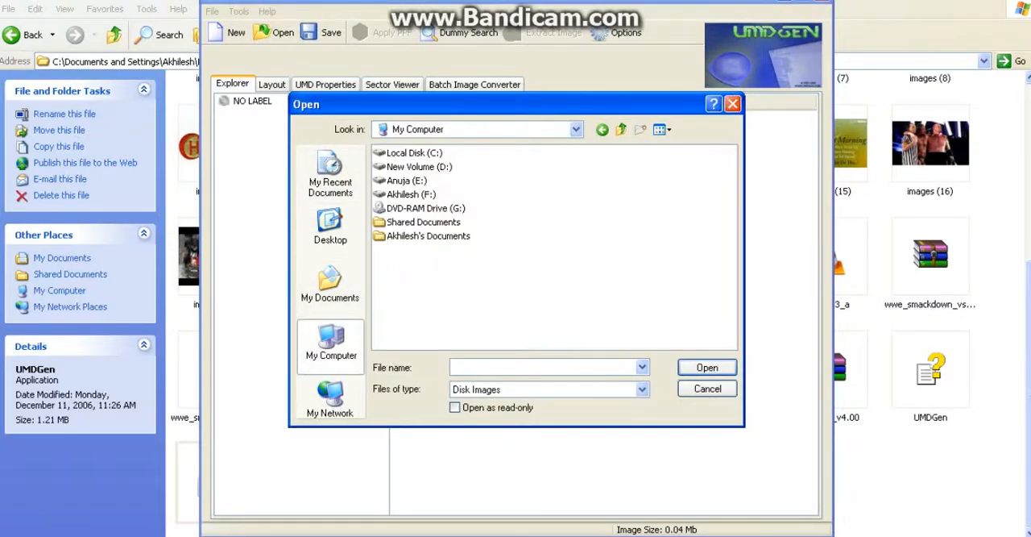
double_click(406, 180)
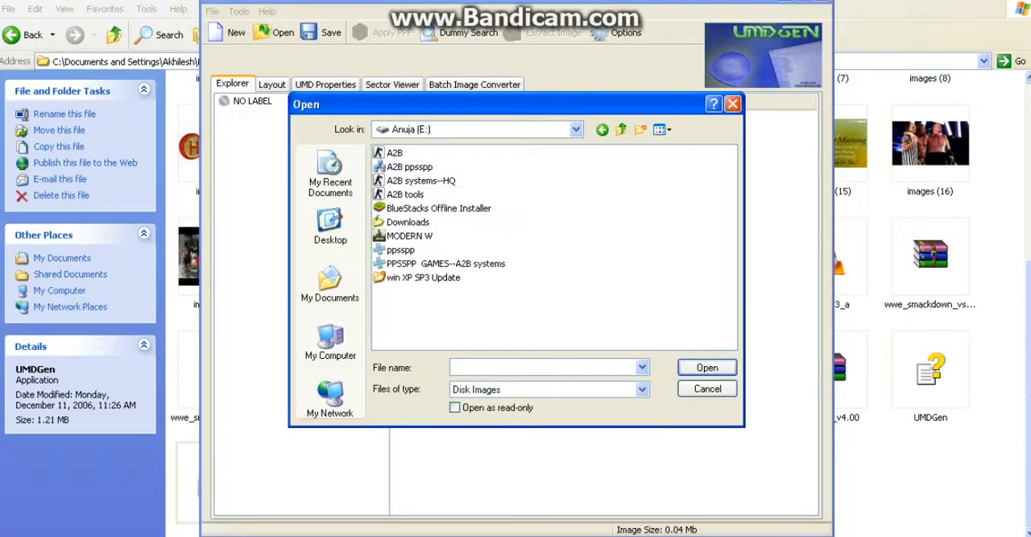
click(445, 264)
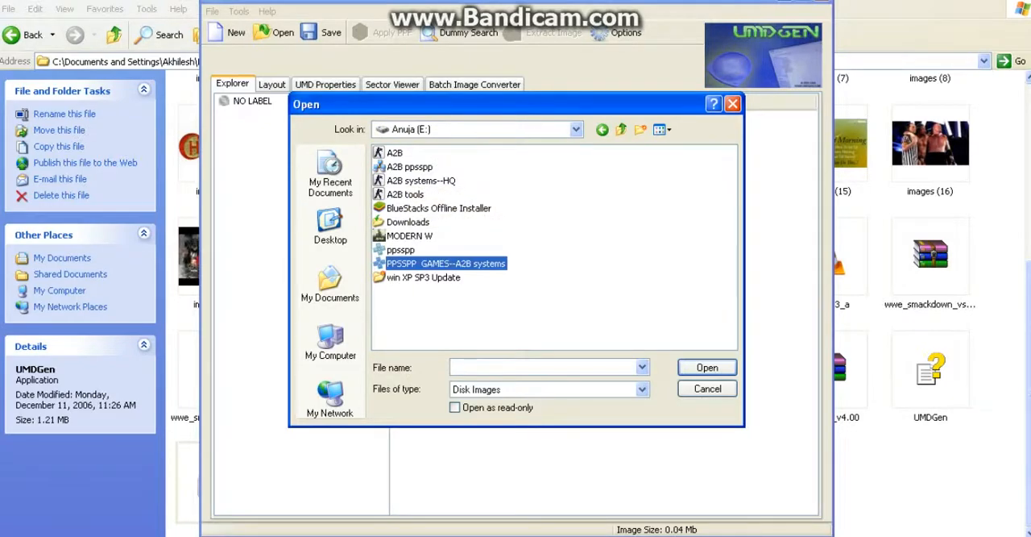
double_click(445, 264)
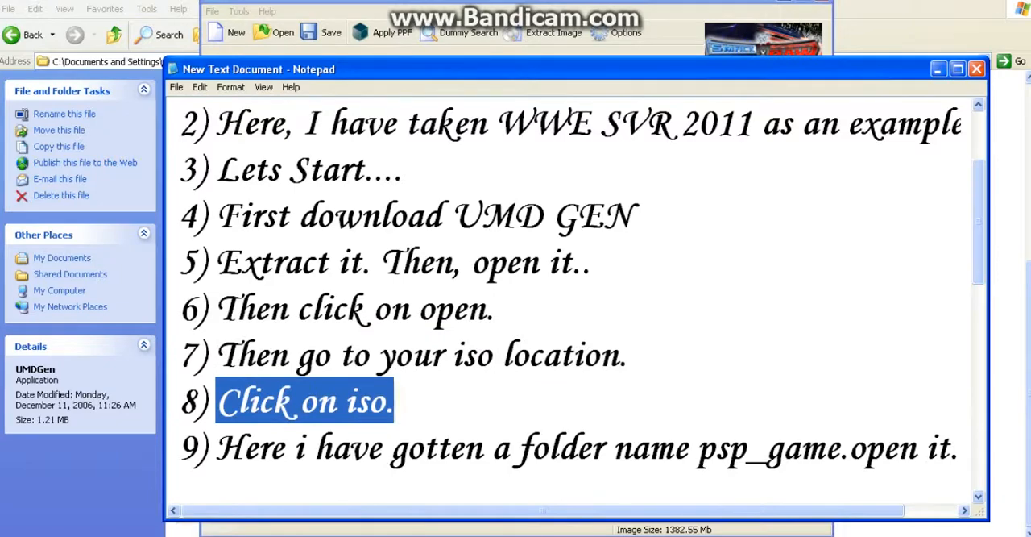
Step: Highlight step 9 of the notes about opening the ISO's psp_game folder
drag(217, 400, 422, 448)
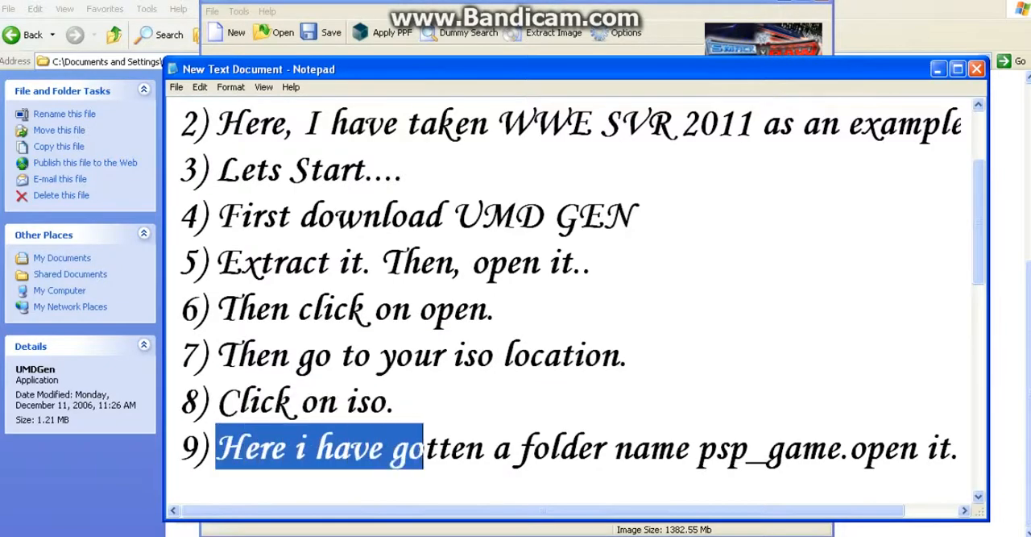
drag(419, 448, 786, 448)
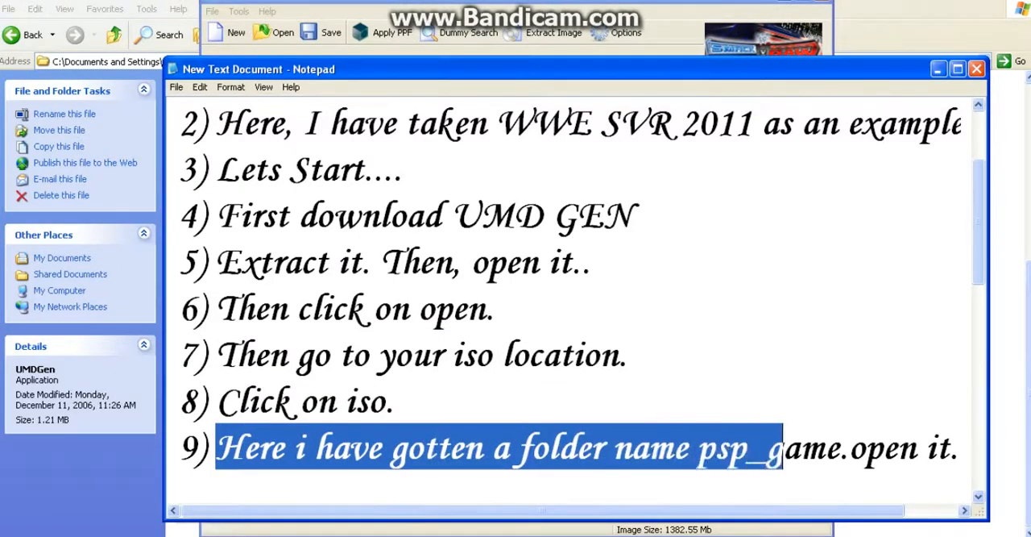
scroll(right, 3)
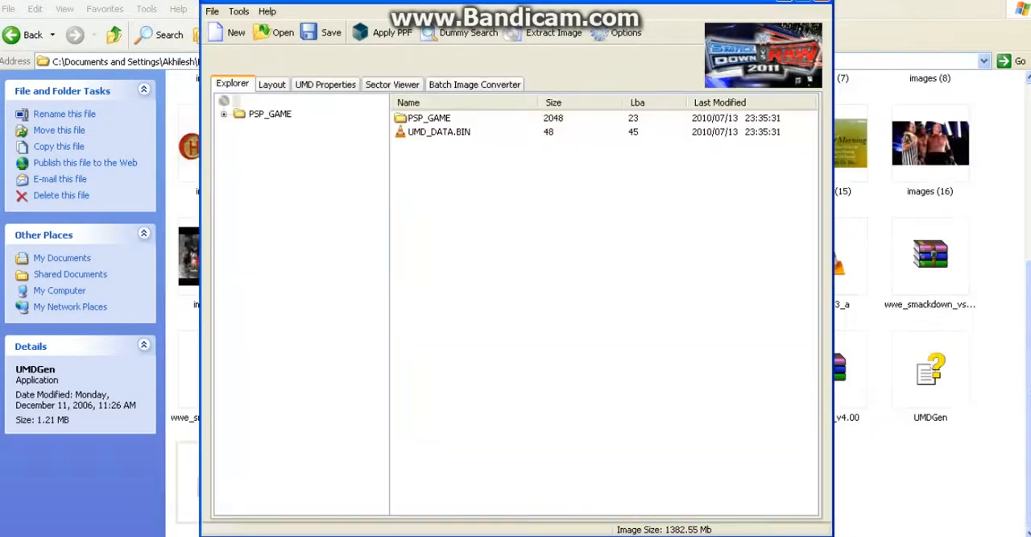
Step: Minimize UMDGen to return to the Downloads folder in Explorer
click(223, 113)
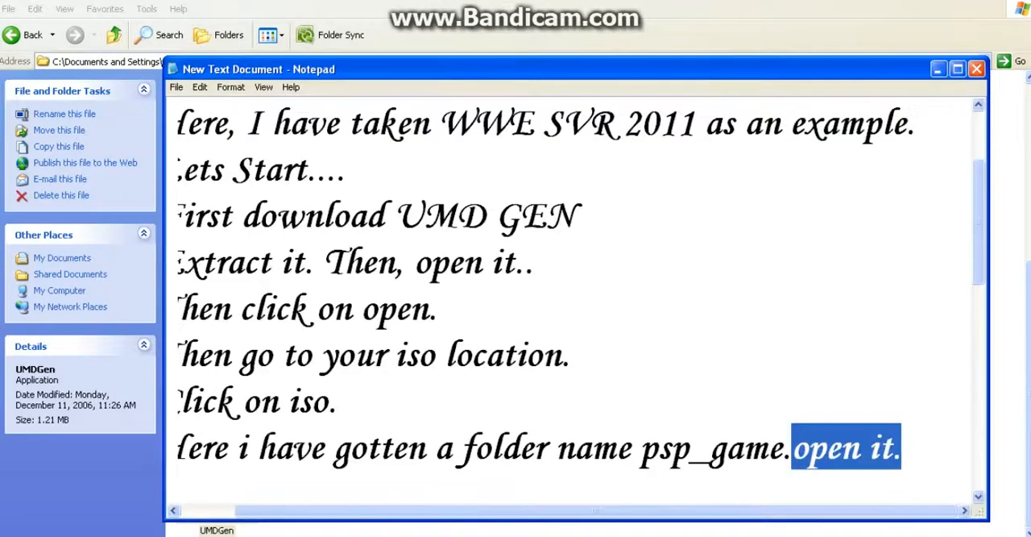
scroll(down, 3)
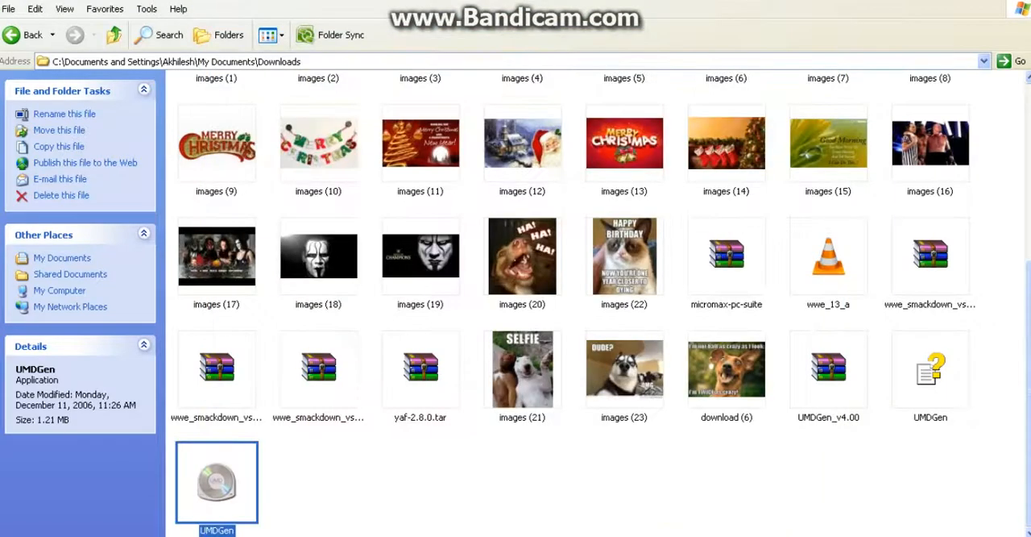
Step: Dismiss the UMDGen item's context menu and return to the top of Downloads
right_click(216, 480)
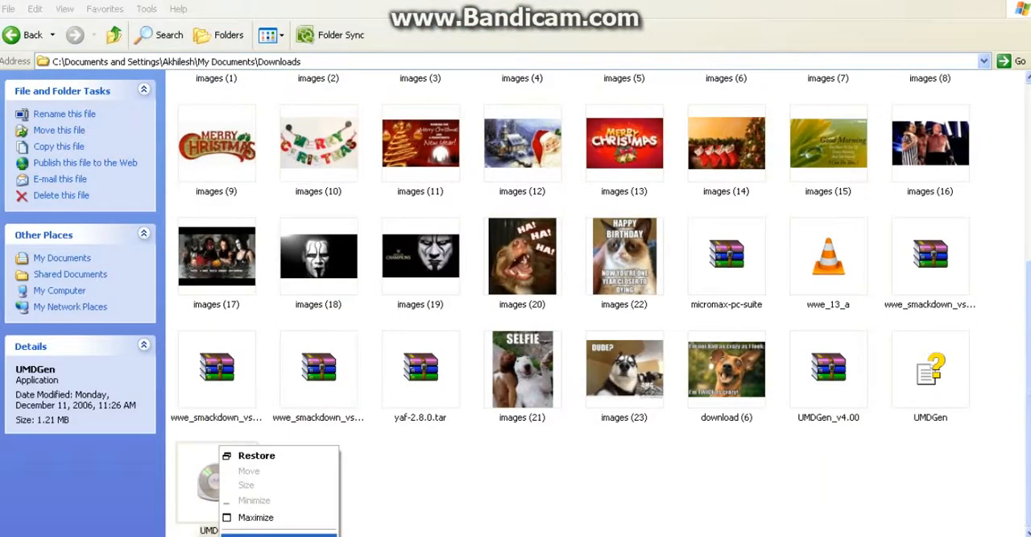
click(256, 455)
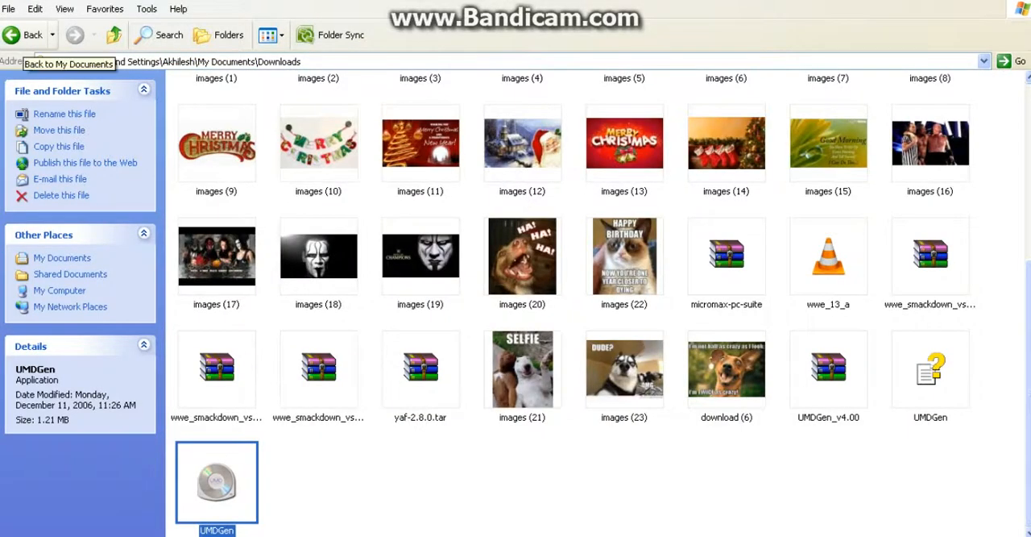
scroll(up, 3)
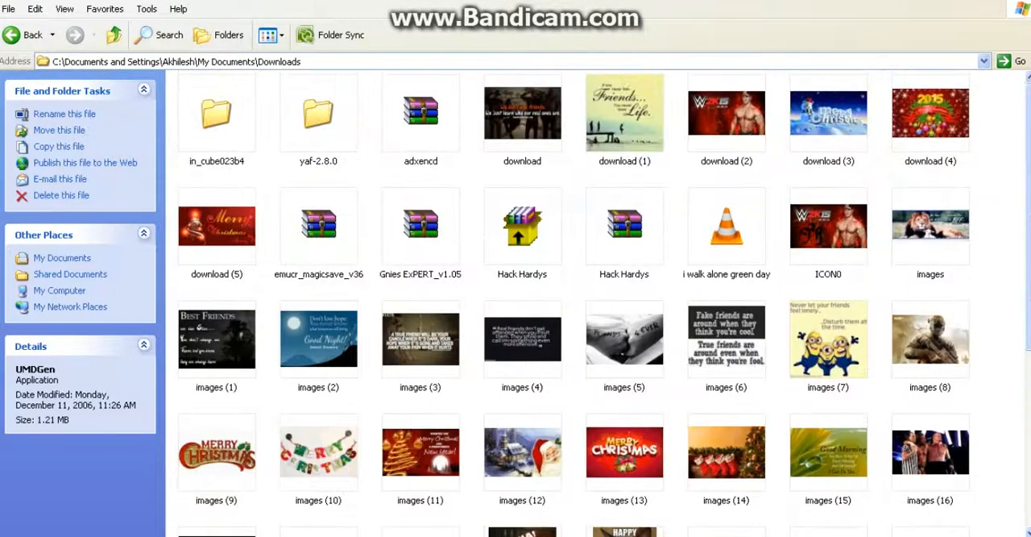
Step: Check the download (2) image's properties, a 300 × 168 JPG, and close the dialog
click(725, 113)
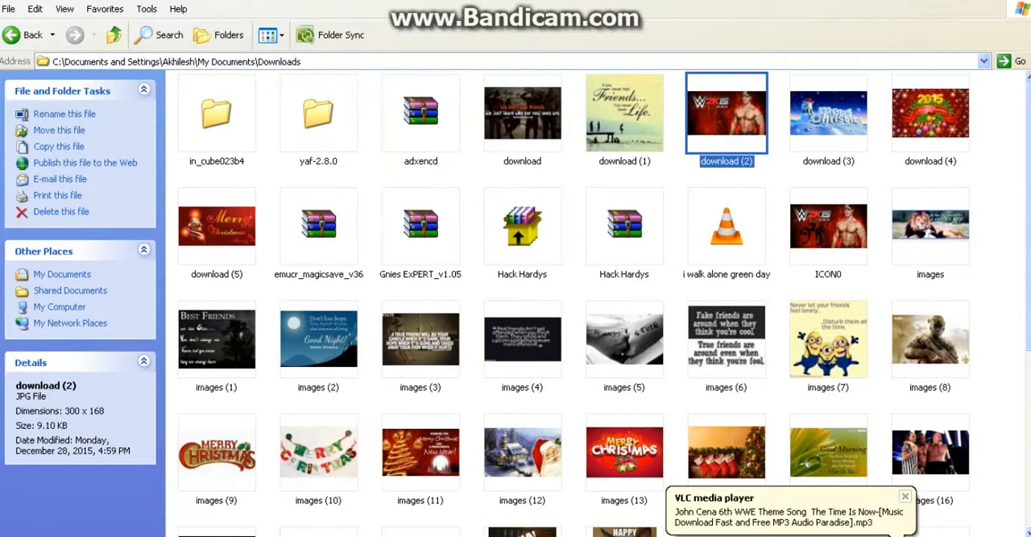
right_click(725, 112)
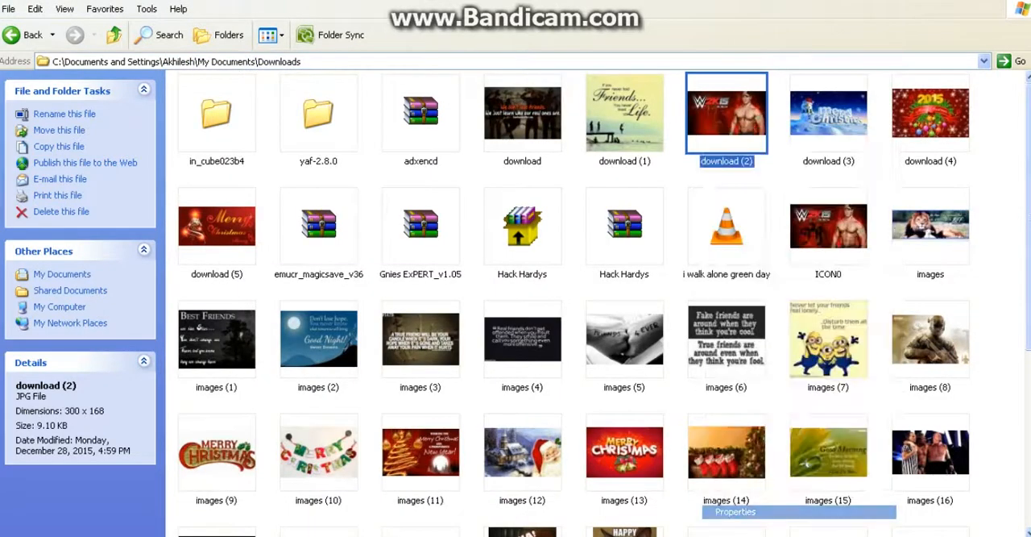
click(735, 512)
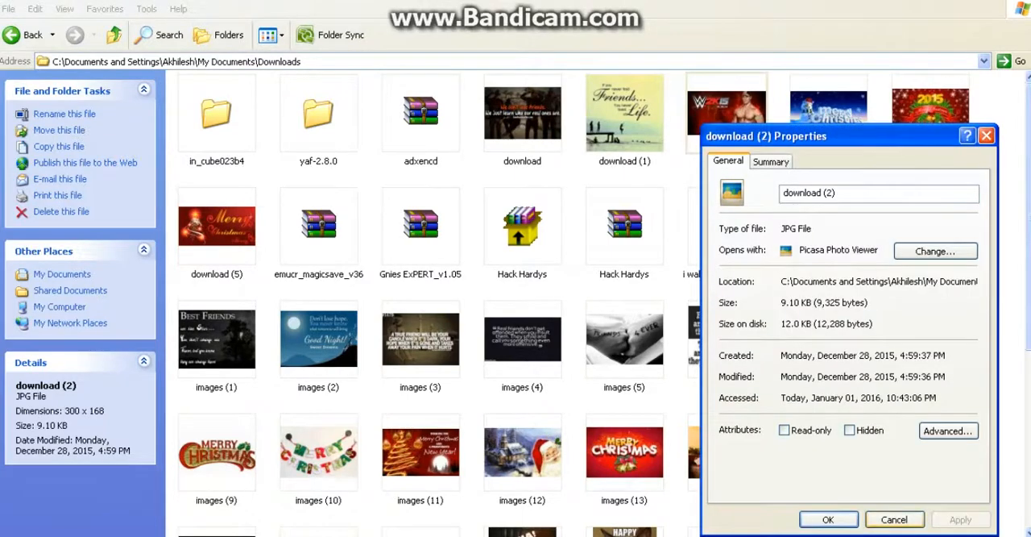
click(829, 519)
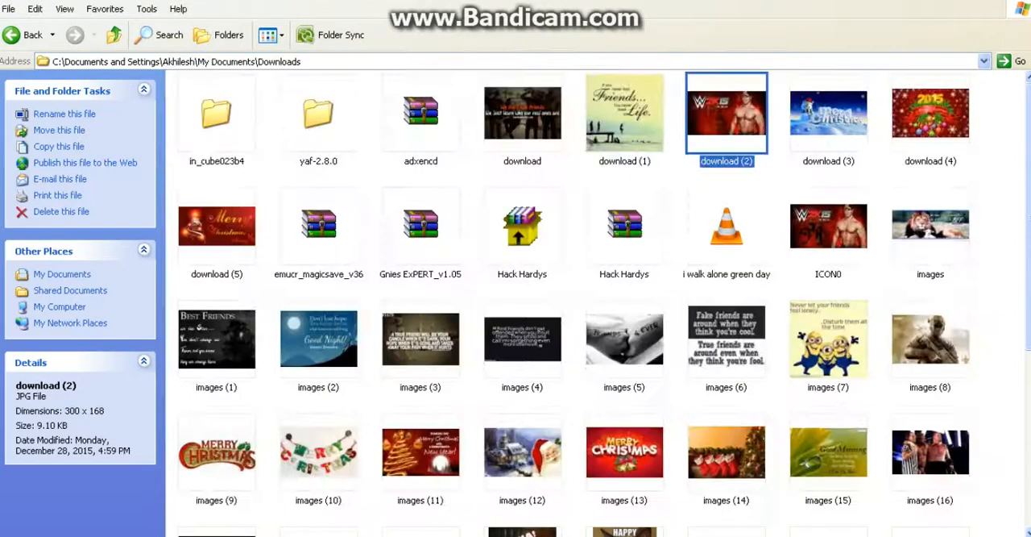
Step: Open the download (2) wrestler image for editing in Paint
right_click(725, 112)
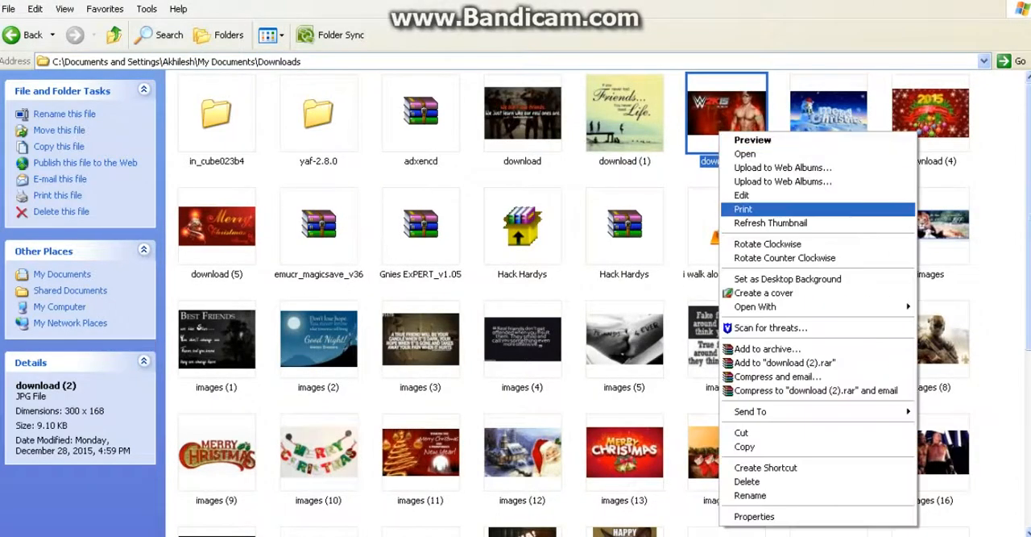
click(752, 139)
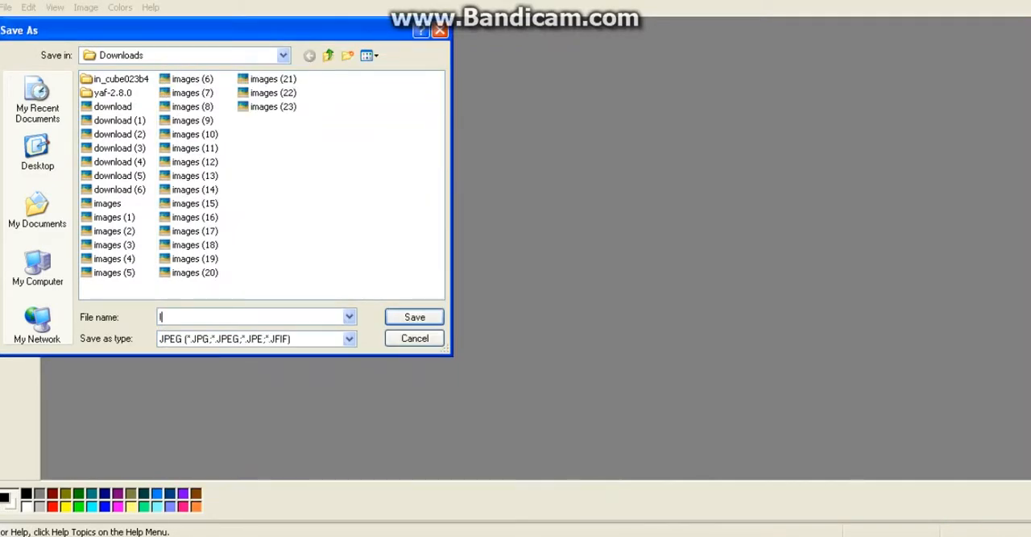
Step: Save the picture in Downloads as ICON0.PNG, replacing the existing file
text(ICON0)
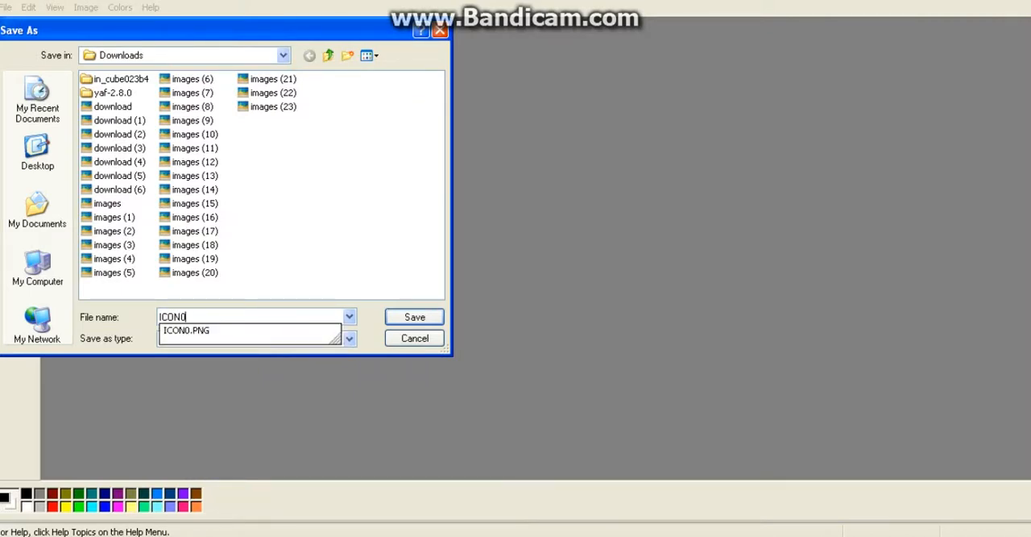
click(348, 338)
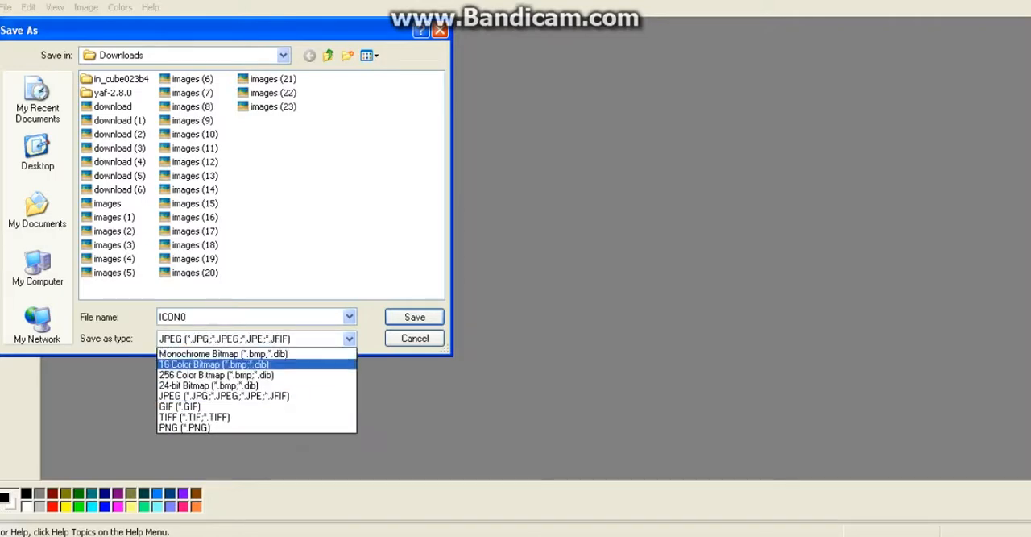
click(184, 427)
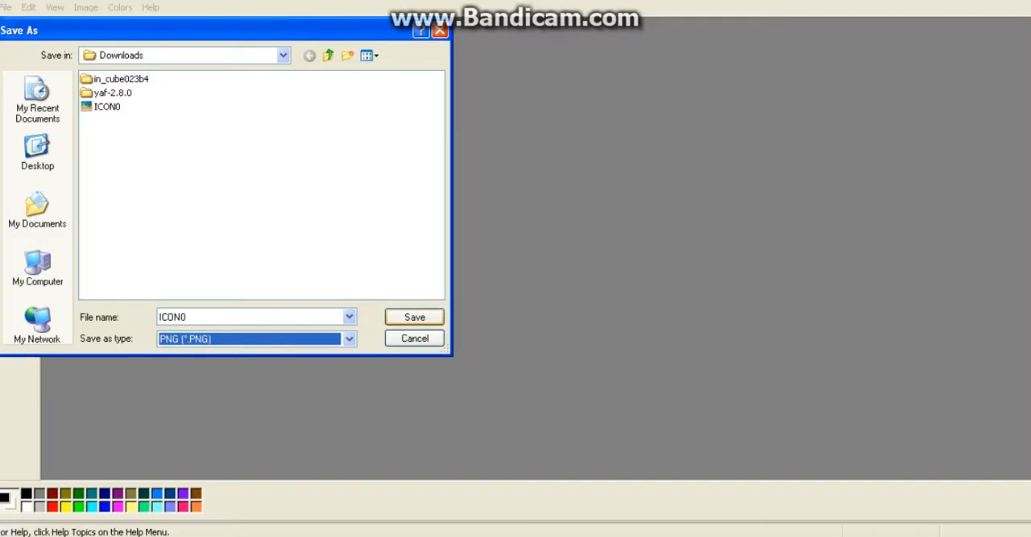
click(413, 316)
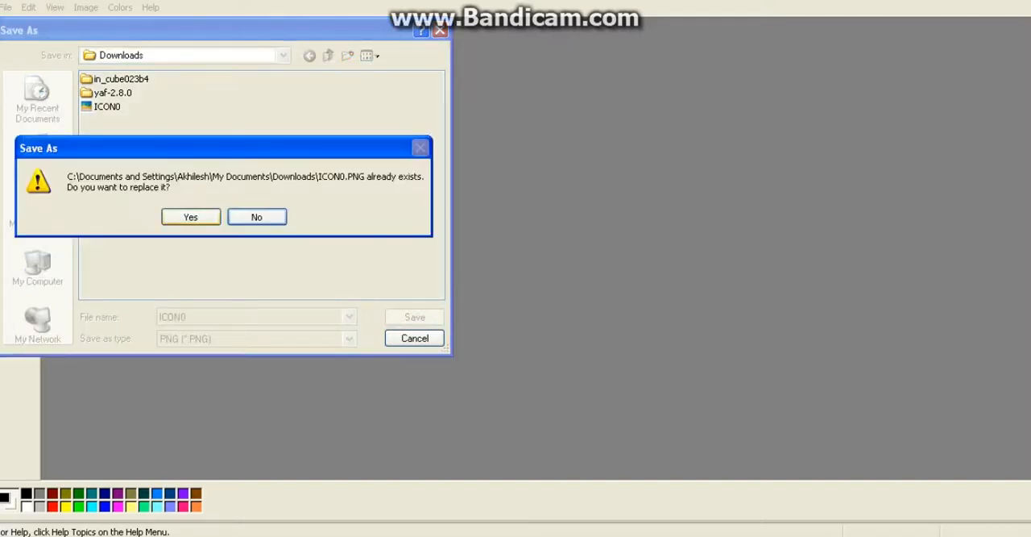
click(190, 216)
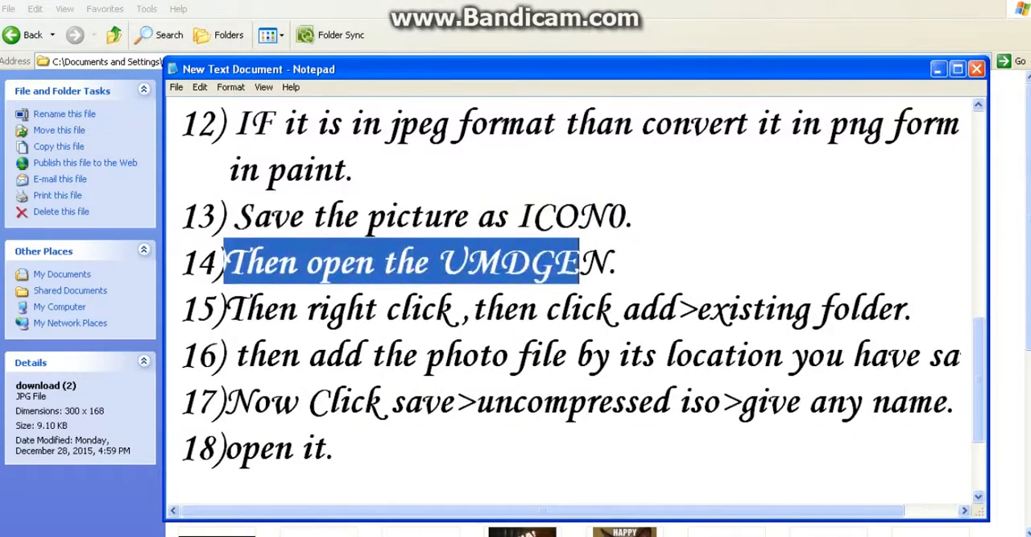
Step: Highlight step 15, start adding an existing file and browse My Documents, briefly checking My Pictures
drag(580, 261, 615, 261)
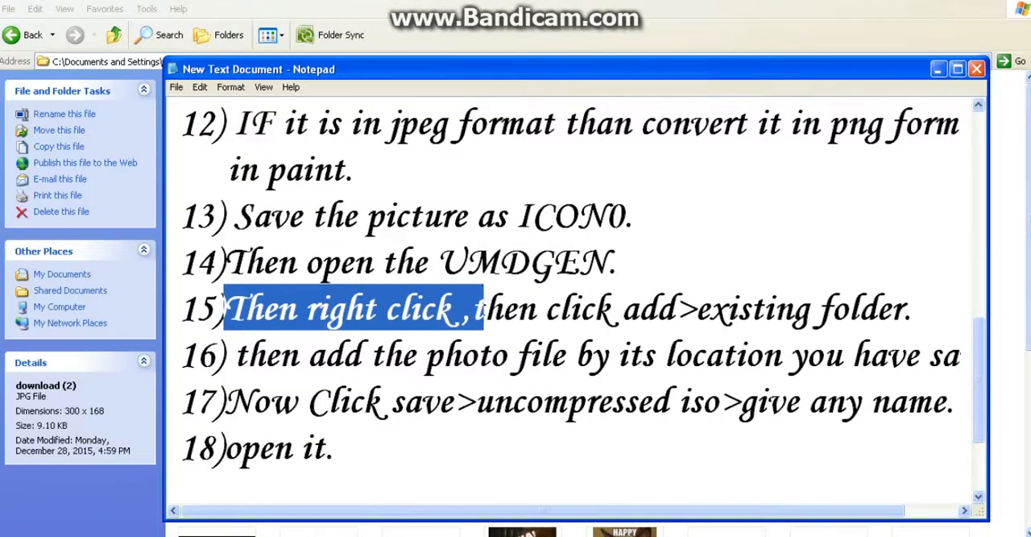
drag(483, 308, 911, 308)
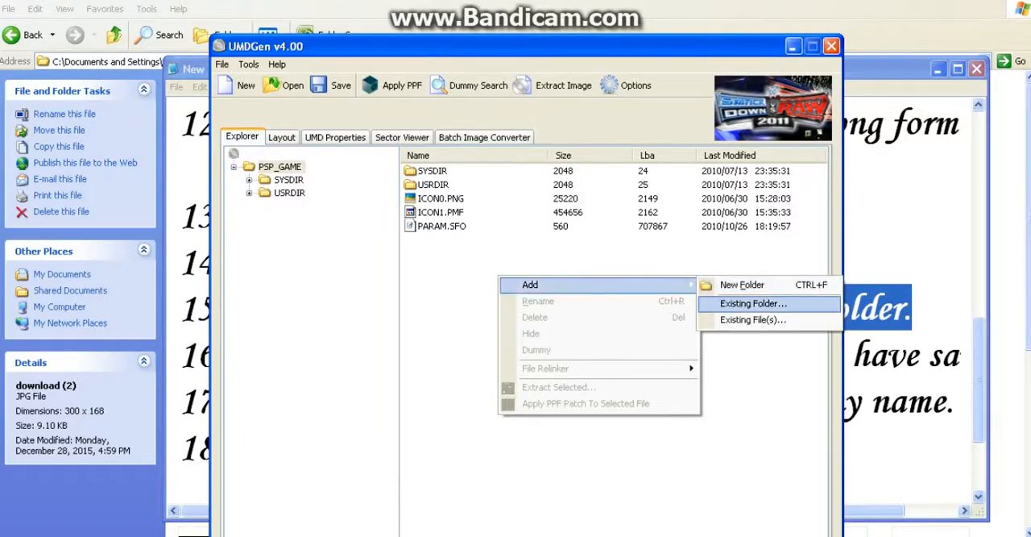
mouse_move(755, 321)
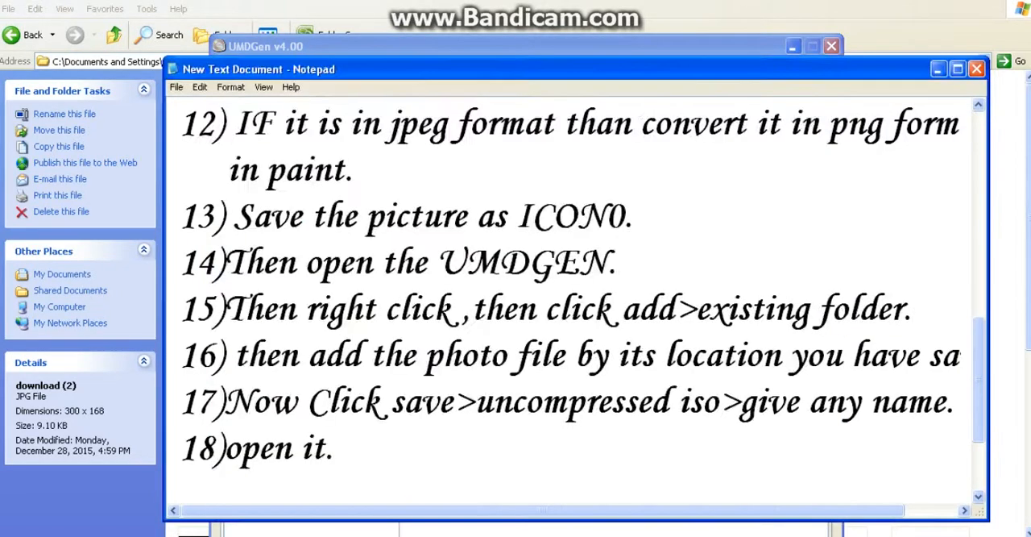
double_click(866, 309)
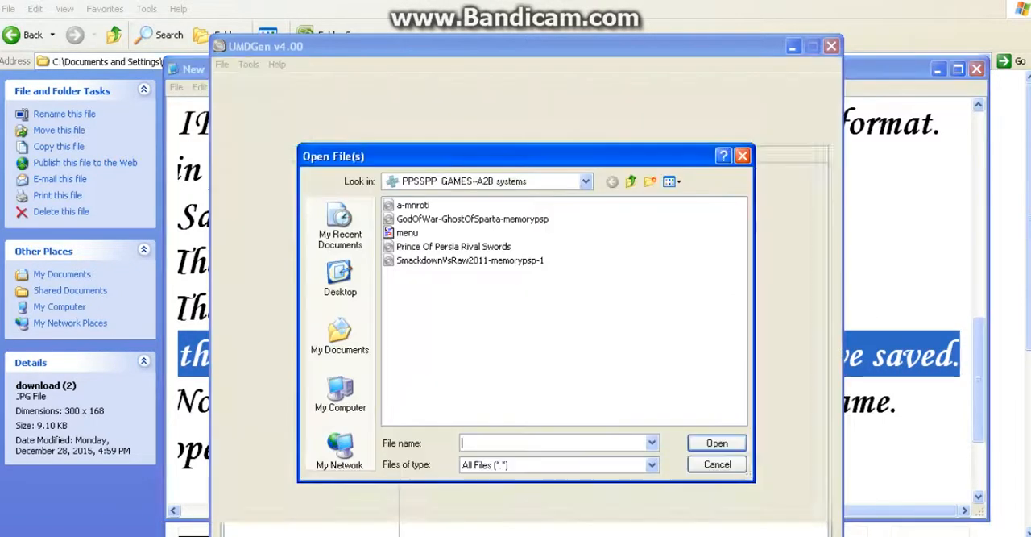
click(338, 338)
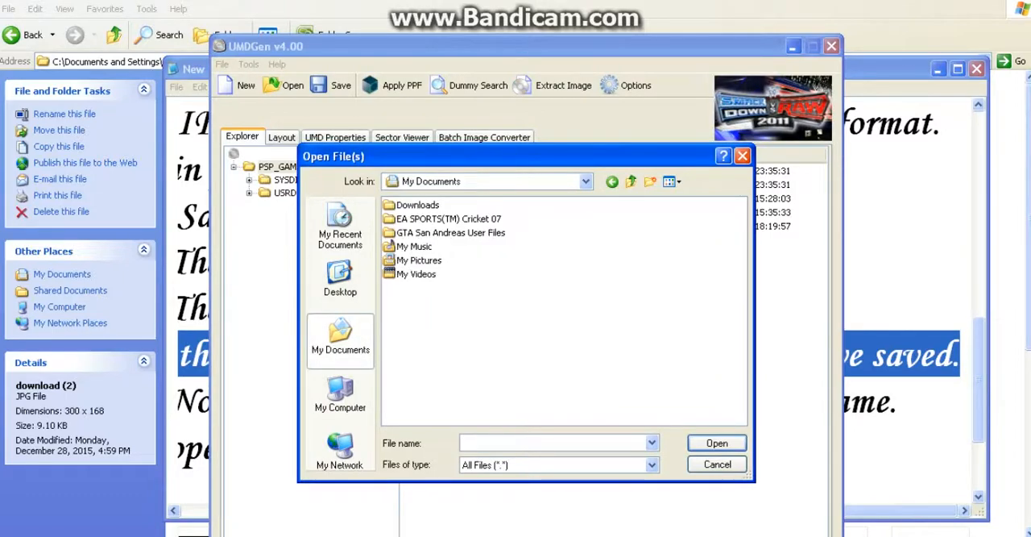
click(417, 203)
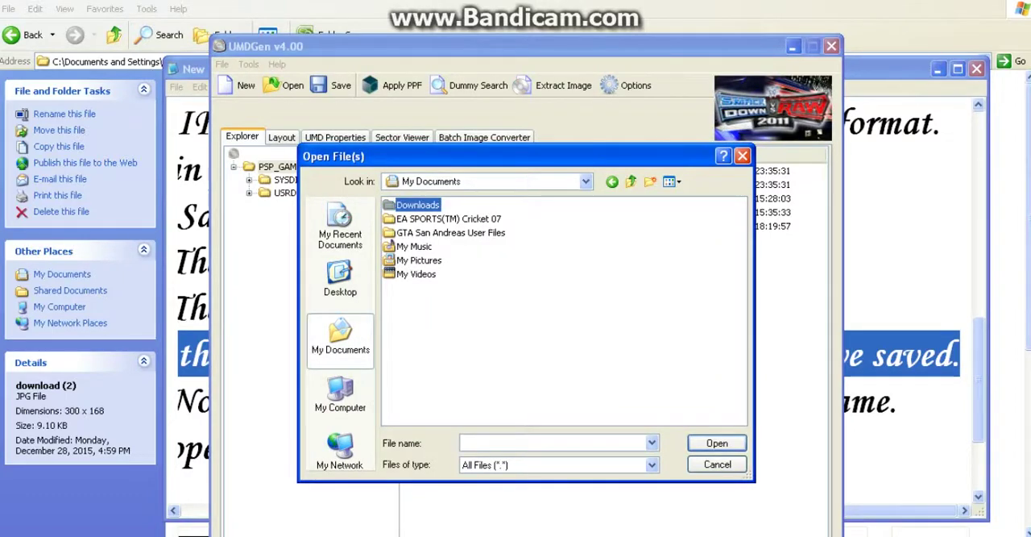
double_click(419, 259)
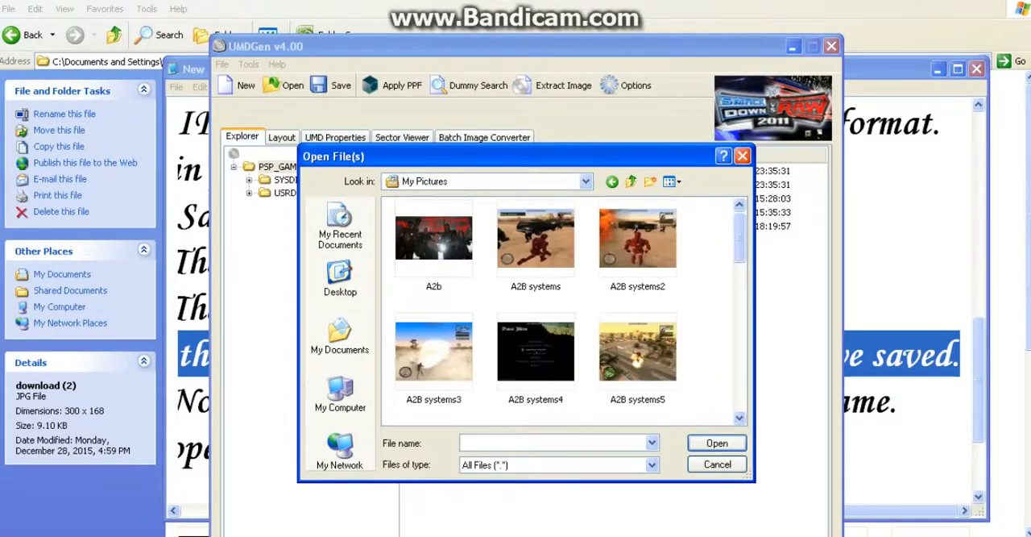
scroll(down, 3)
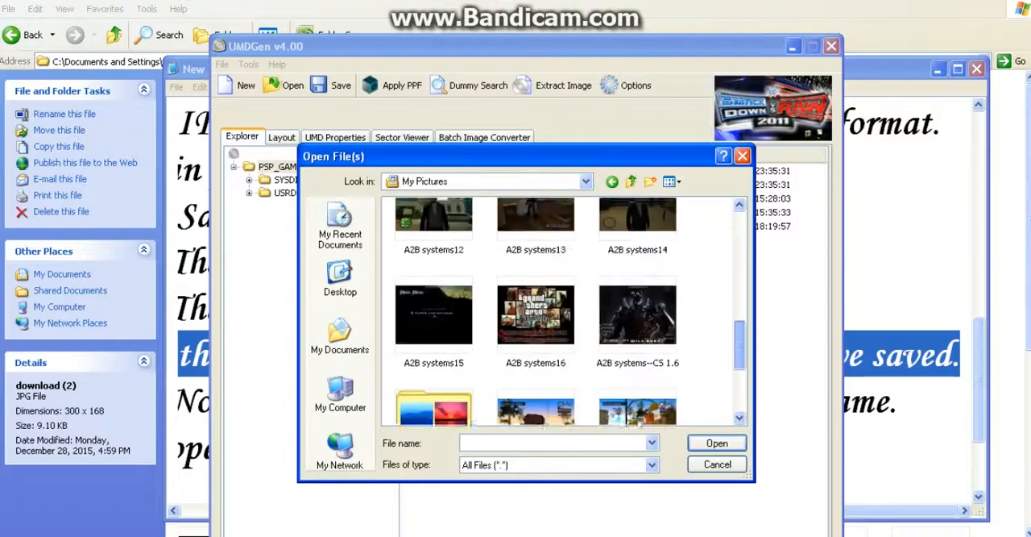
scroll(up, 3)
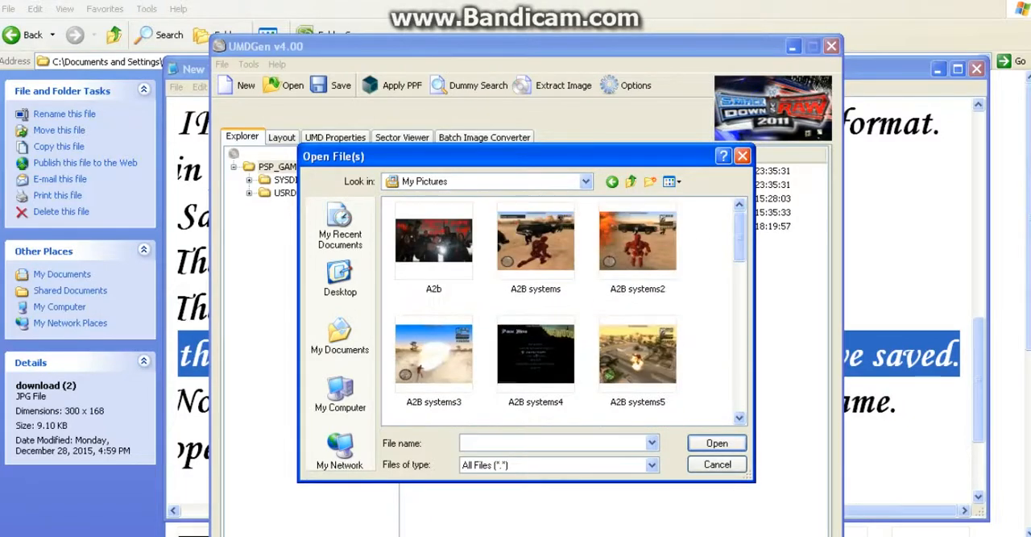
Step: Add ICON0.PNG from Downloads, replacing the game's old ICON0.PNG
click(338, 339)
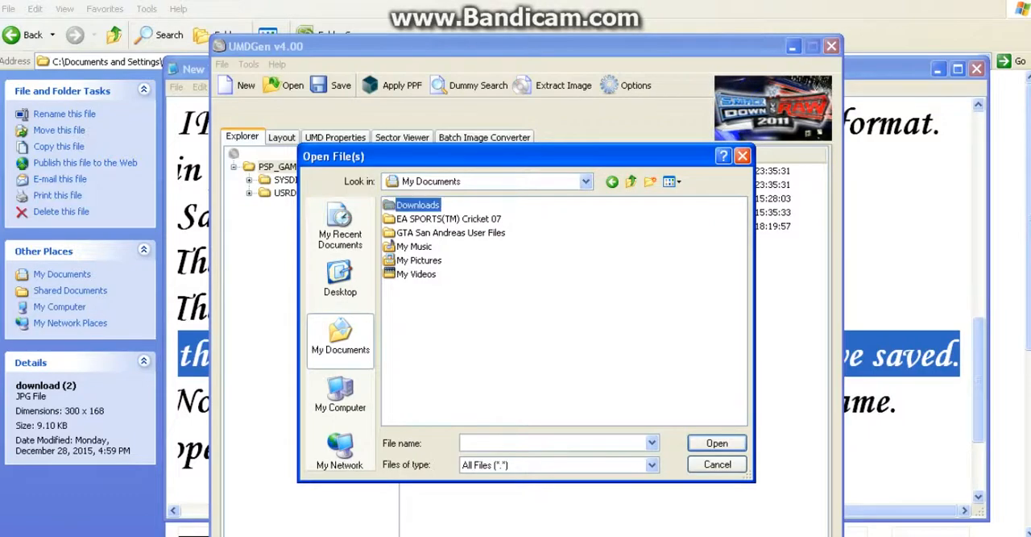
double_click(417, 203)
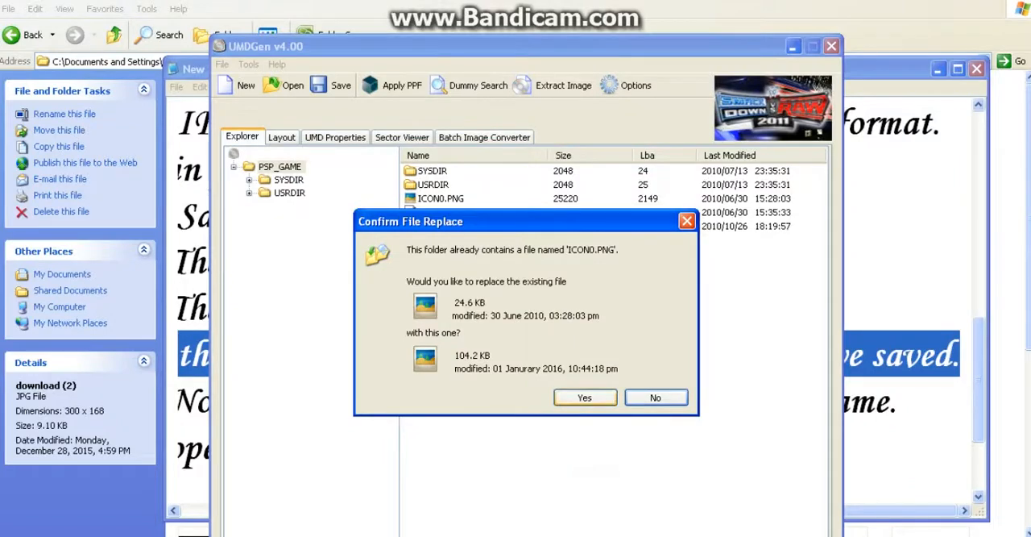
click(584, 396)
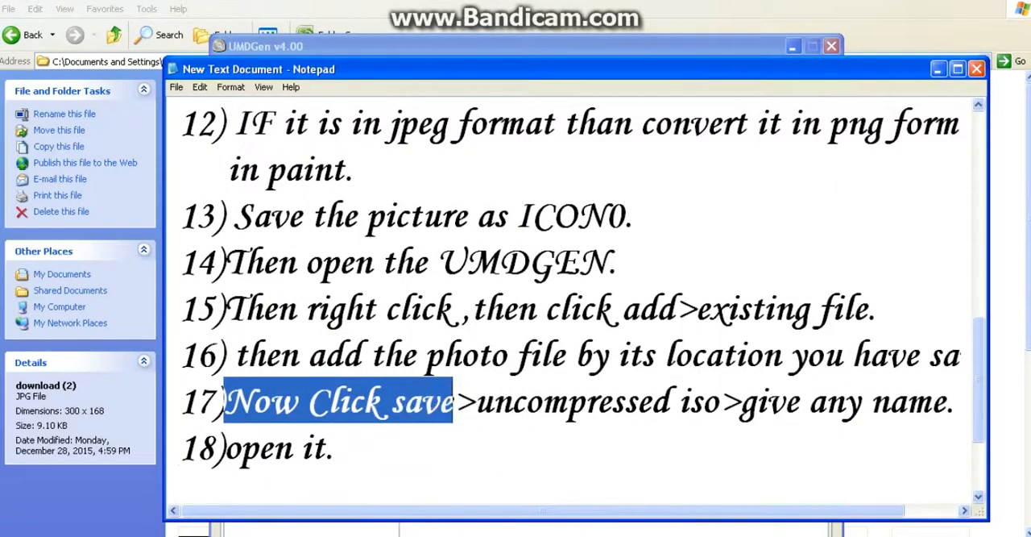
Step: Highlight step 17 about saving as an uncompressed ISO, then return to UMDGen
drag(455, 400, 719, 399)
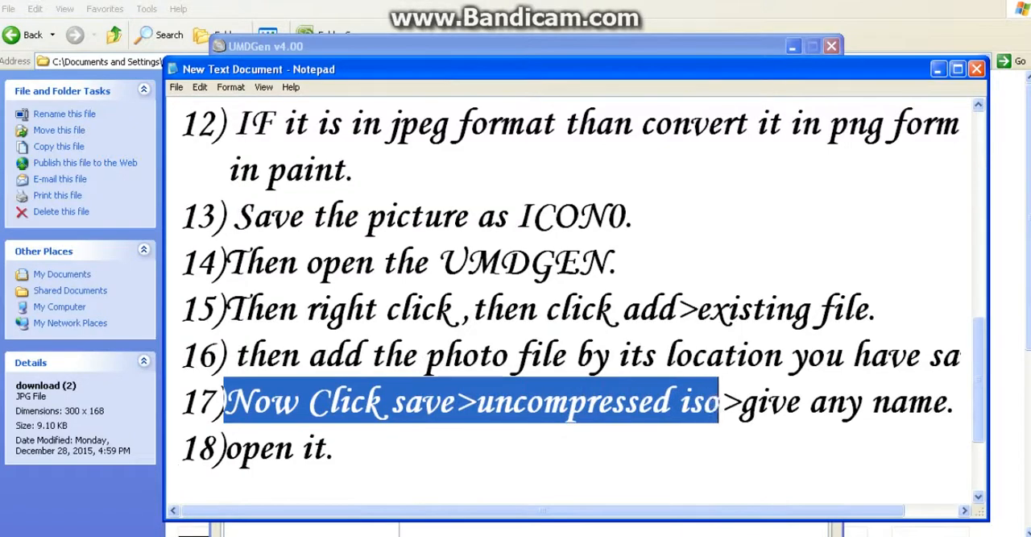
drag(719, 402, 934, 401)
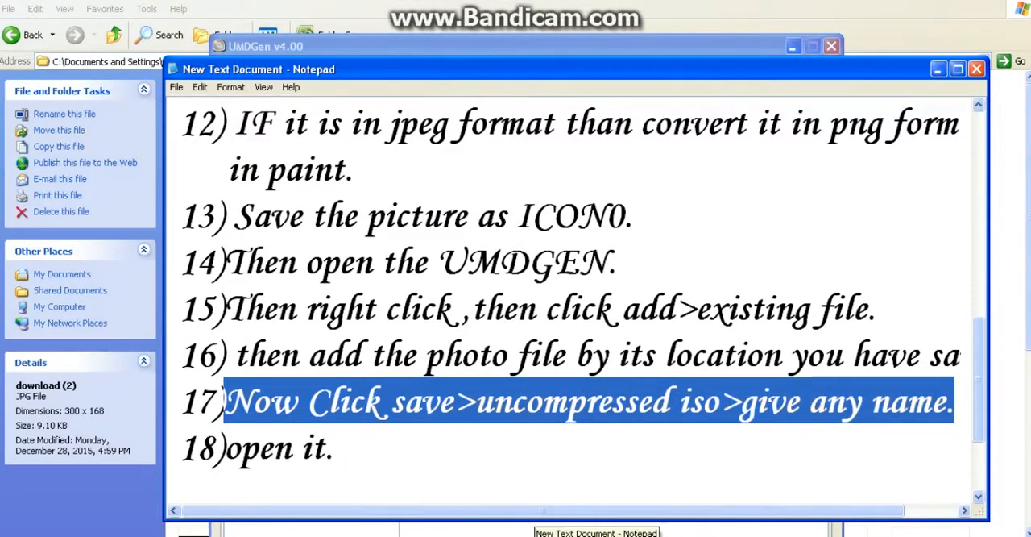
click(249, 65)
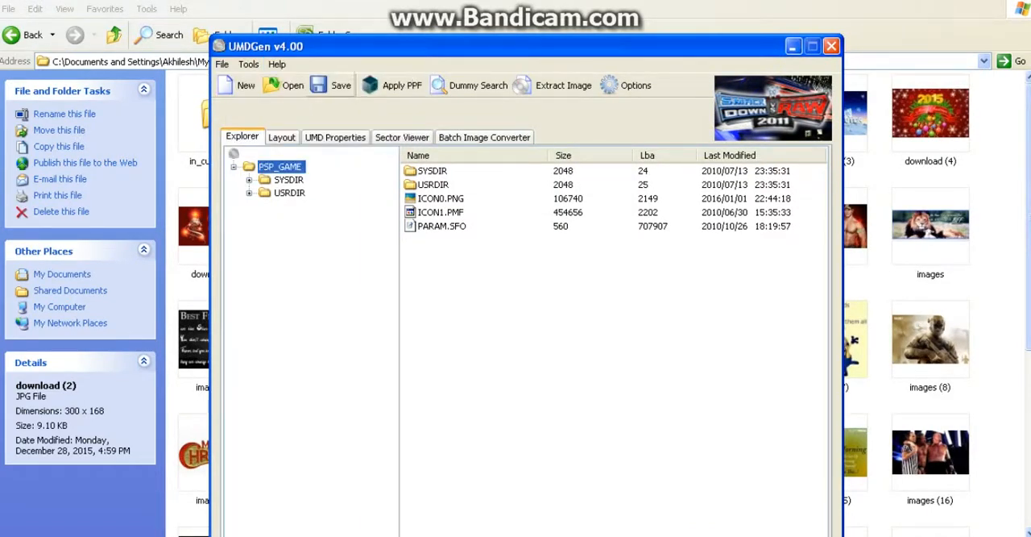
Step: Choose Save > Uncompressed (*.iso) and browse to the ppsspp folder on drive F
click(332, 84)
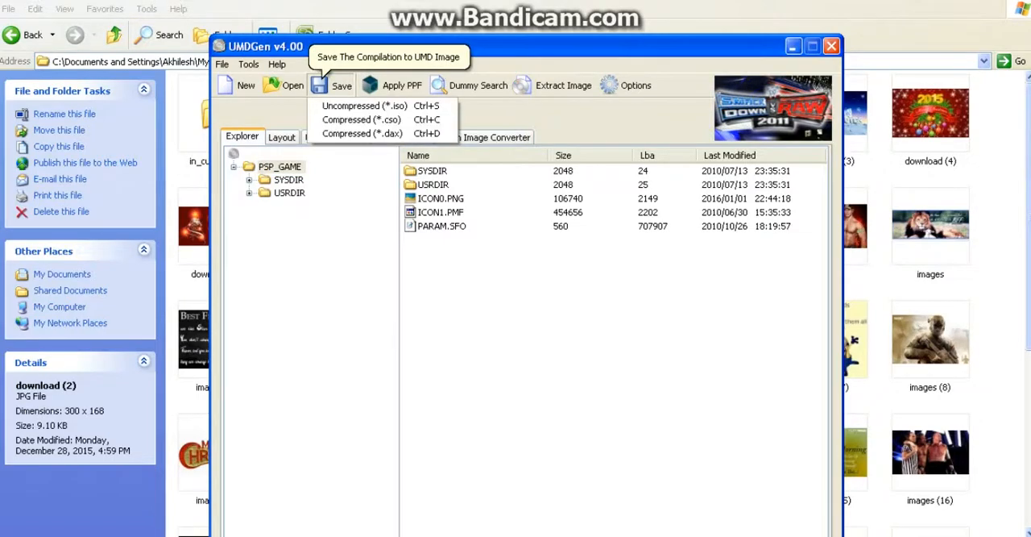
click(360, 106)
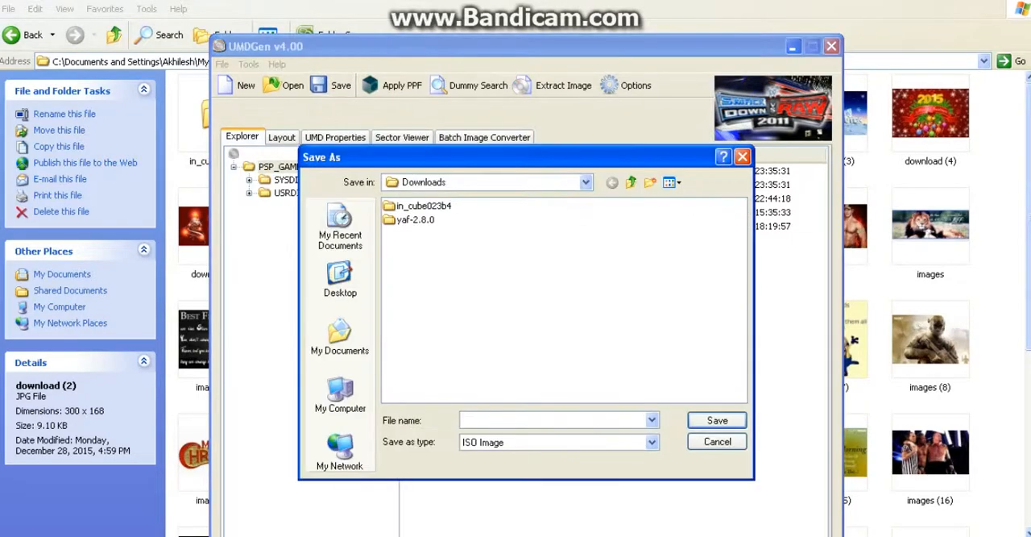
click(338, 400)
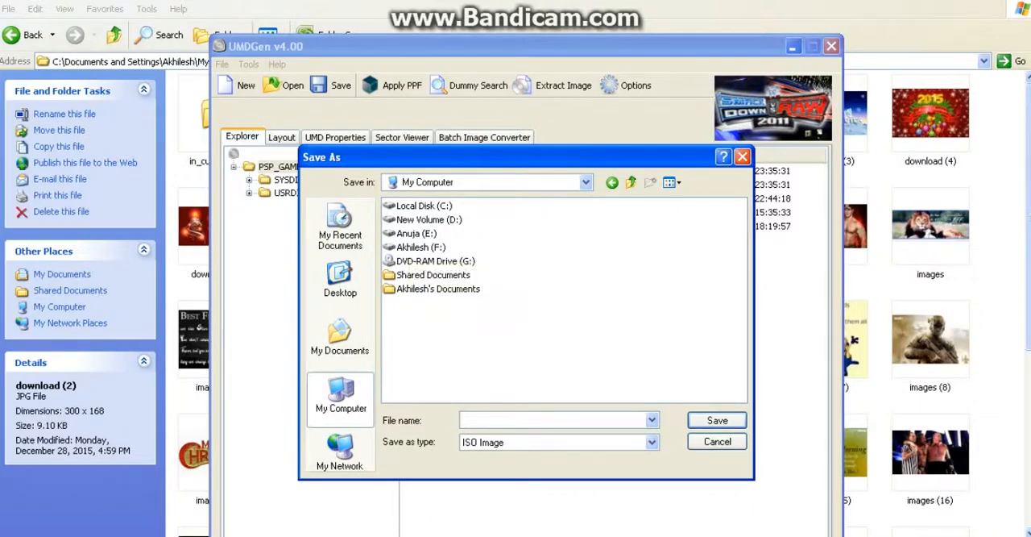
click(556, 418)
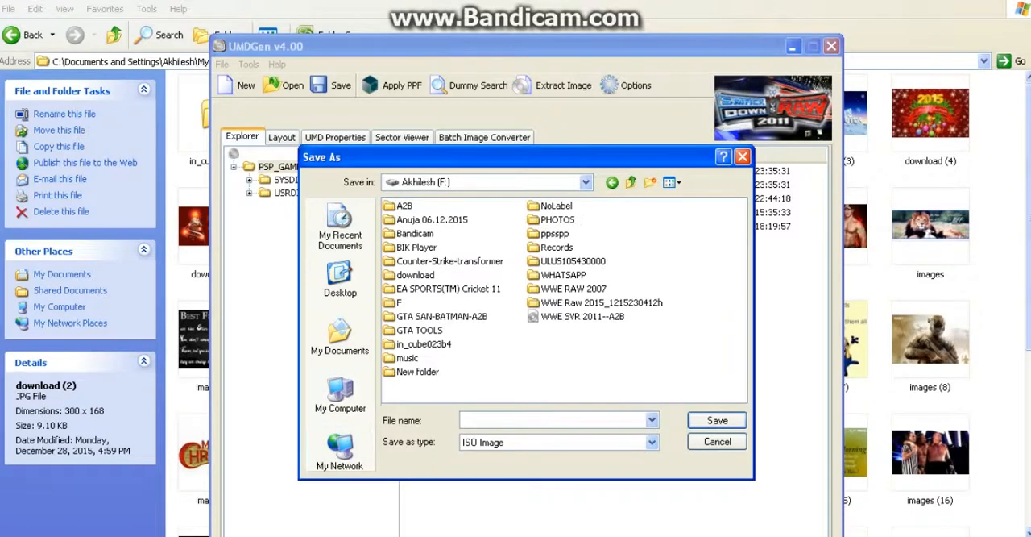
click(556, 419)
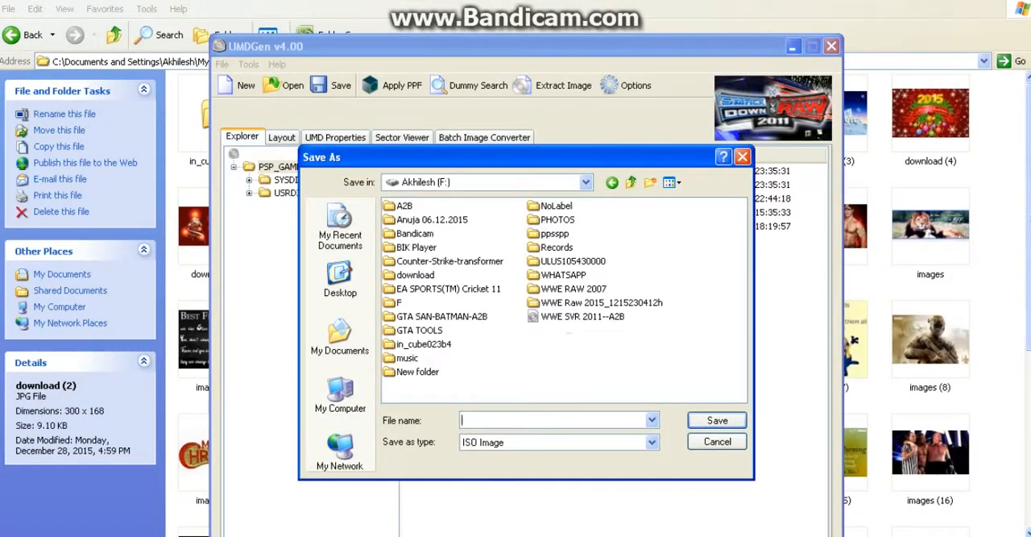
double_click(405, 205)
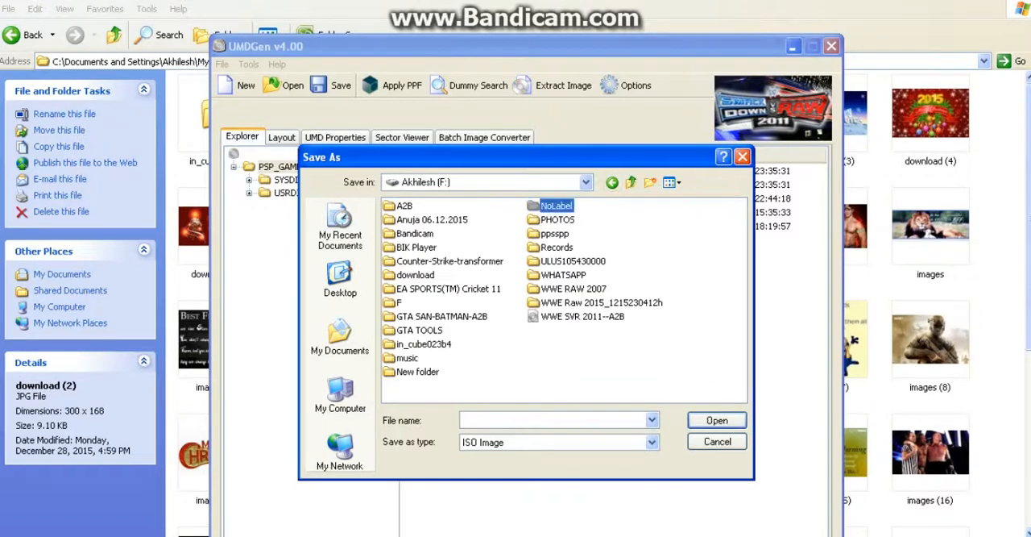
double_click(556, 232)
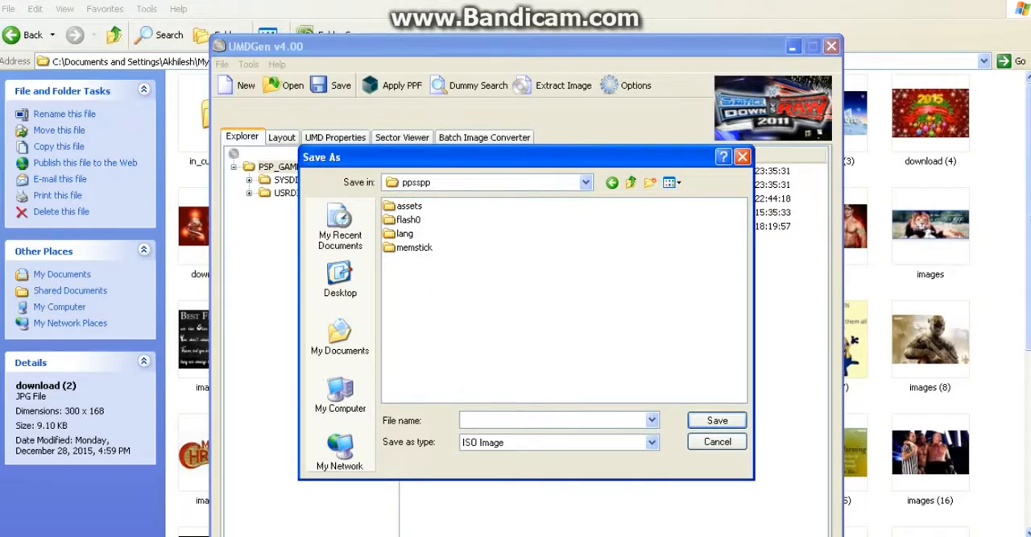
Step: Save the rebuilt ISO as 'WWE A2B' in the ppsspp folder
text(WWE)
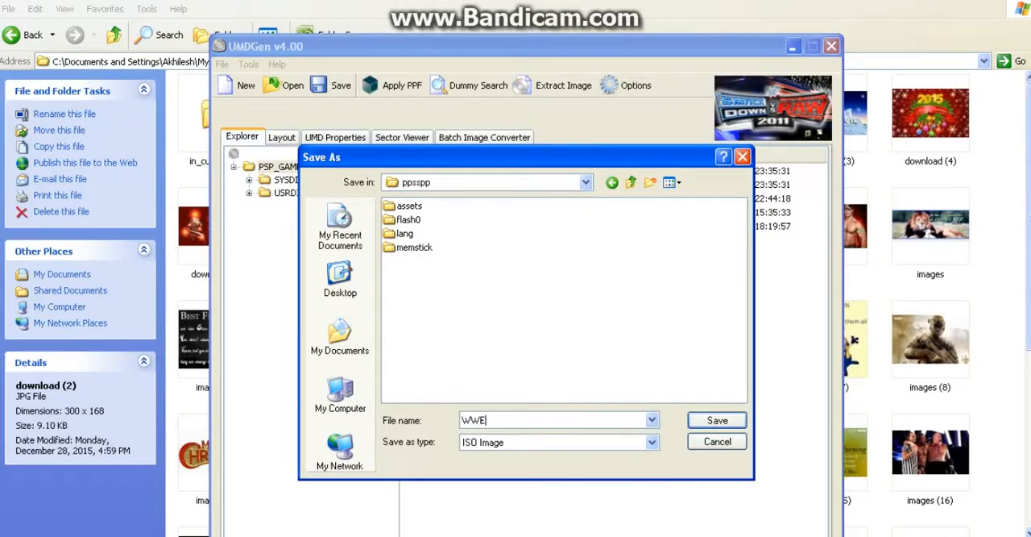
text(A)
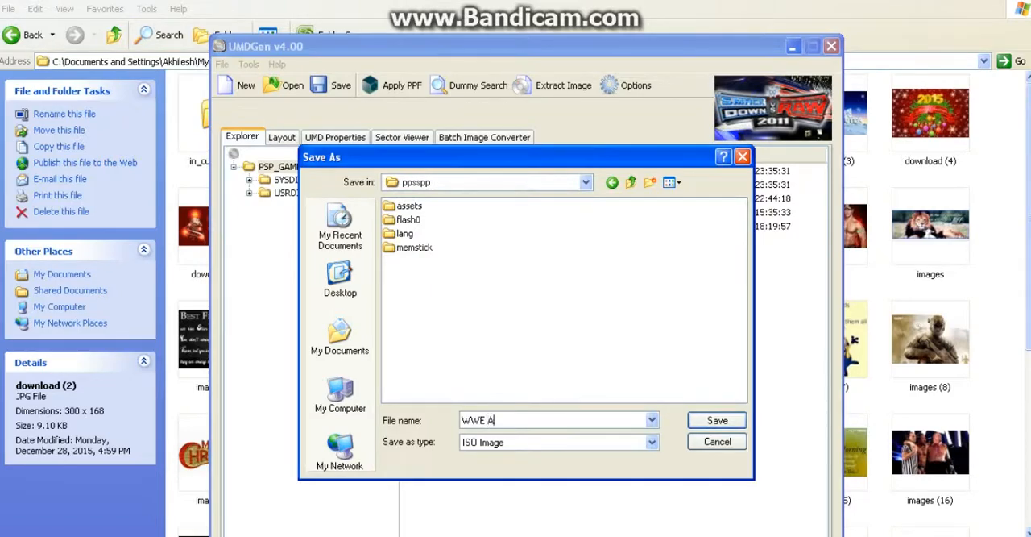
text(2B)
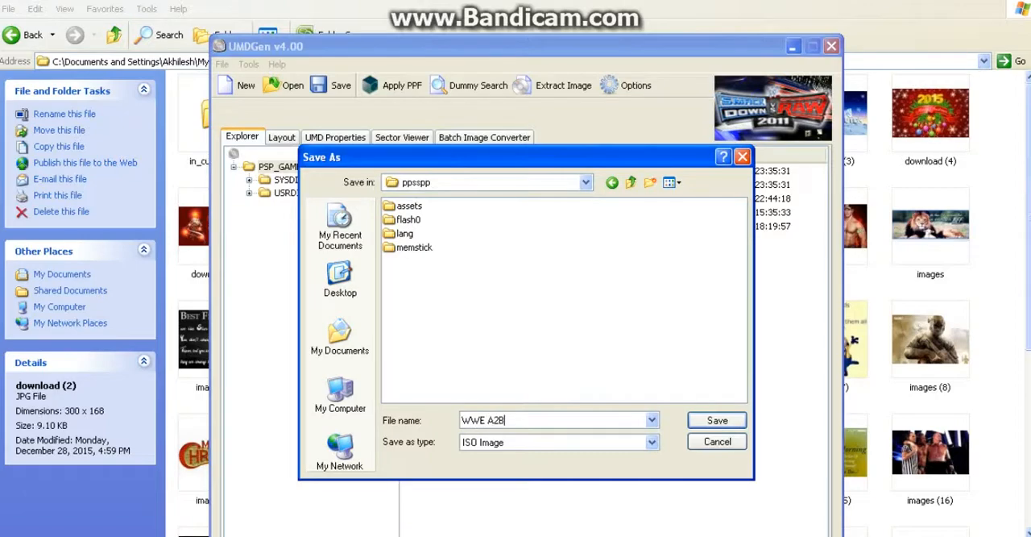
click(715, 419)
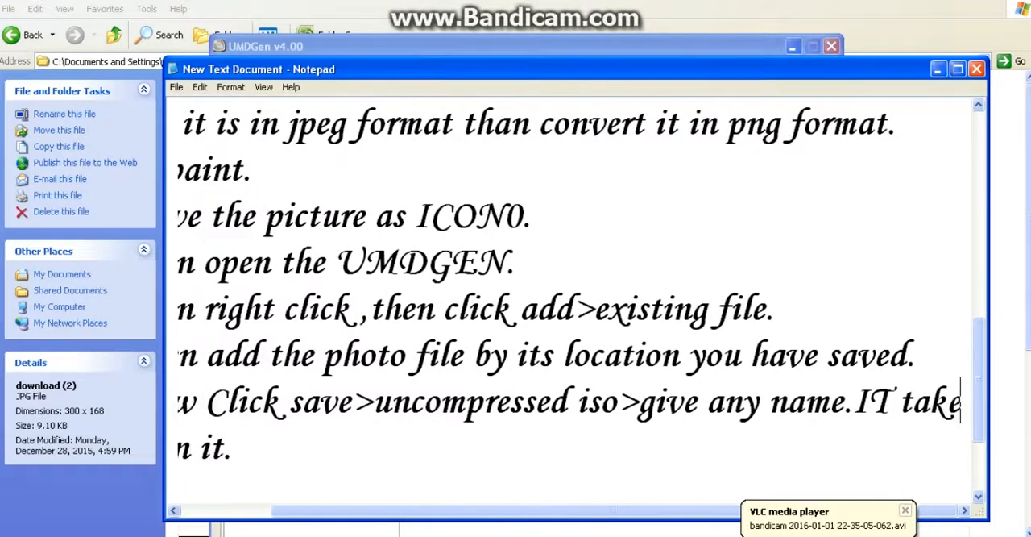
scroll(left, 3)
text(s time)
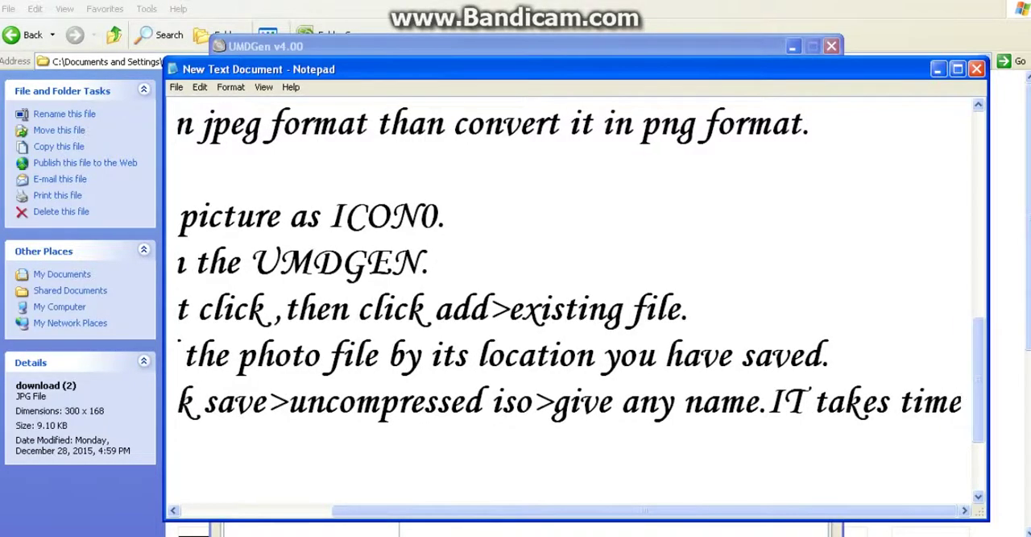
scroll(right, 3)
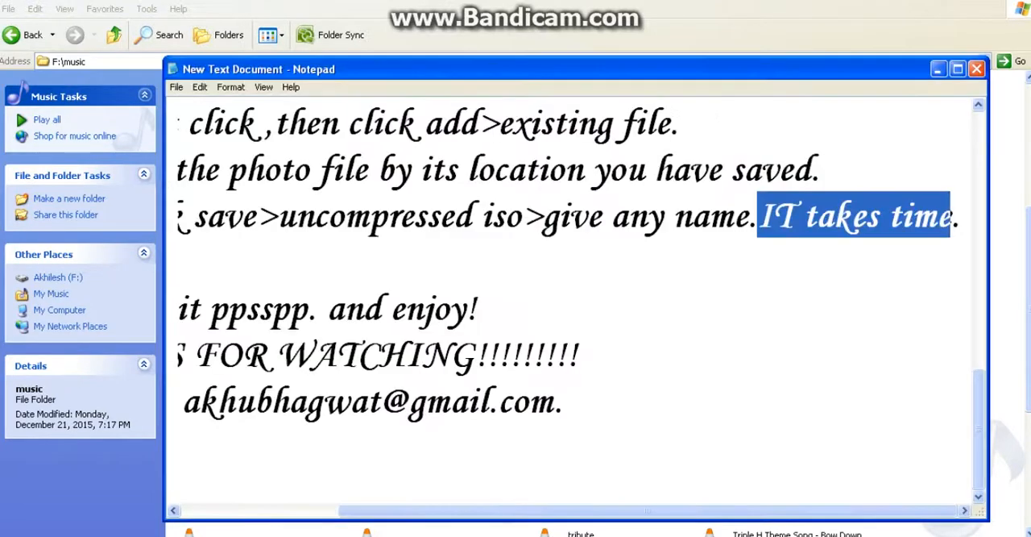
scroll(left, 3)
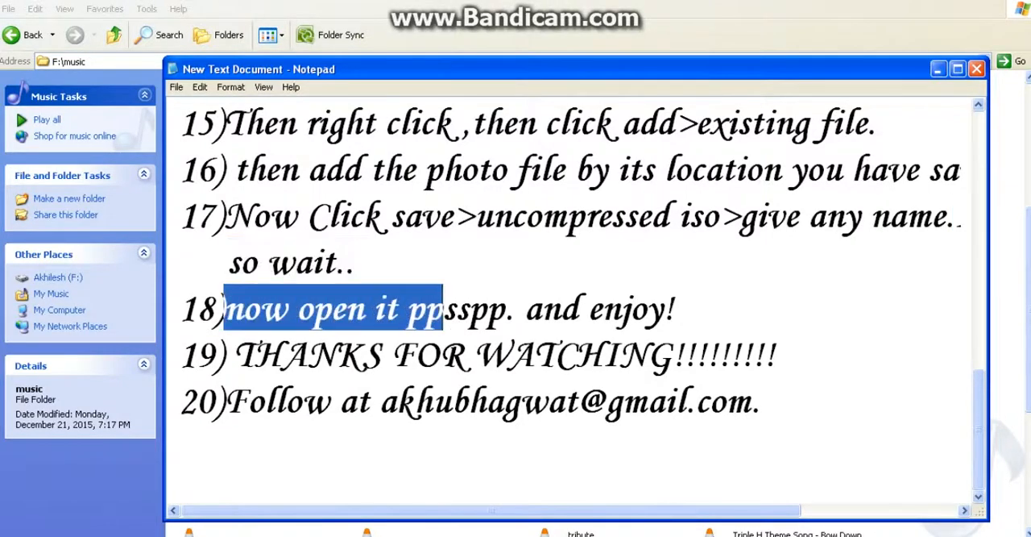
drag(442, 310, 676, 309)
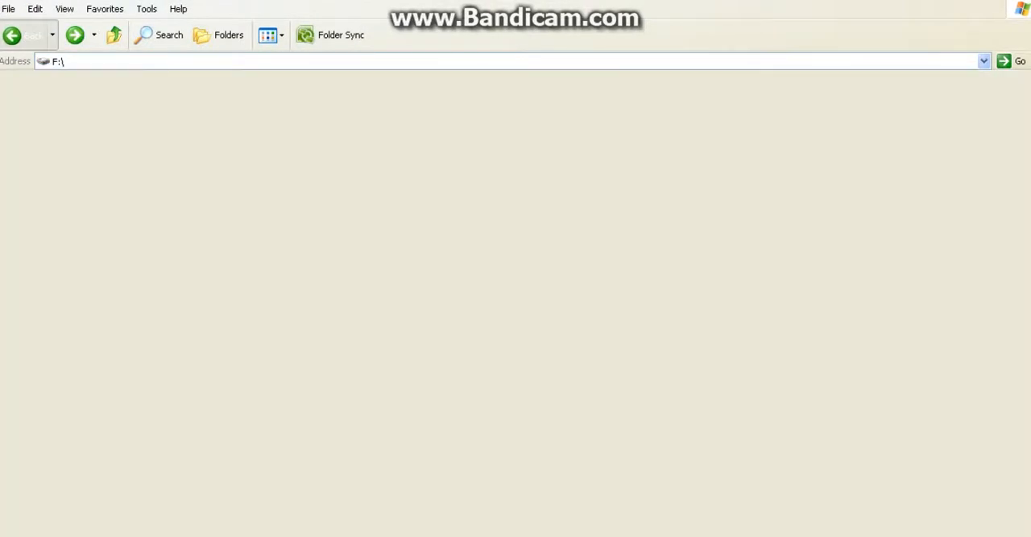
Step: Launch PPSSPPWindows from the E:\ppsspp folder
click(26, 36)
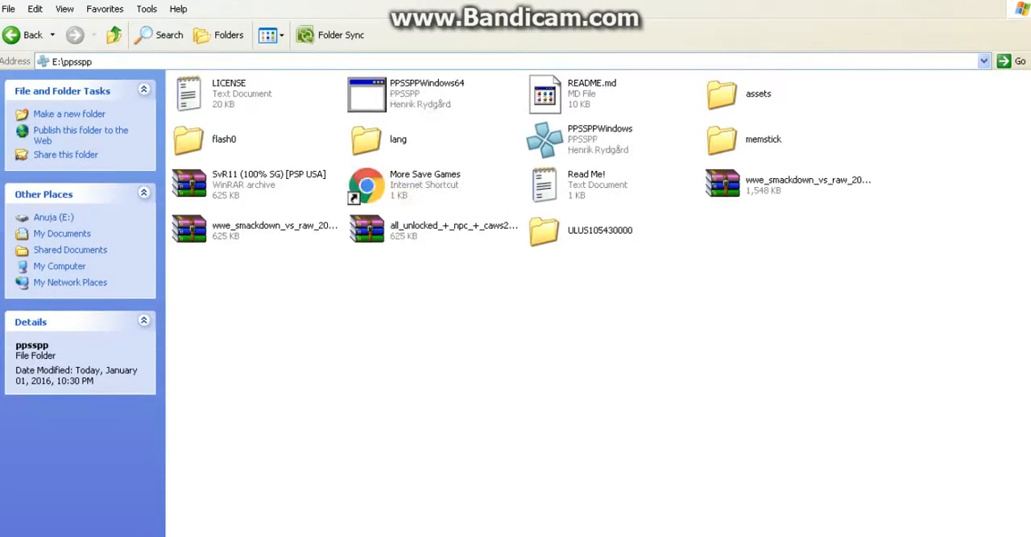
click(600, 138)
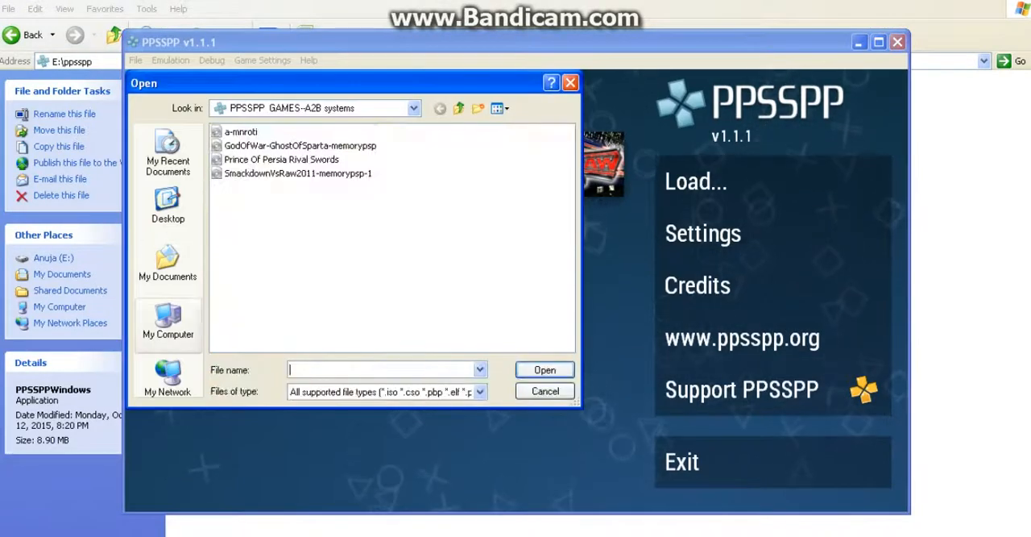
Step: Load WWE SVR 2011--A2B from drive F to check the new icon, then close PPSSPP
click(168, 325)
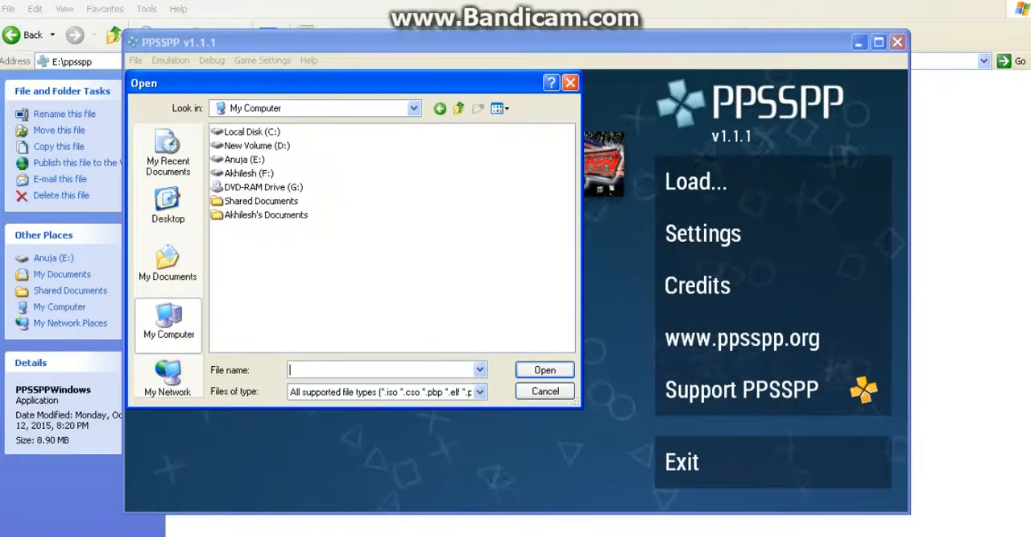
double_click(245, 173)
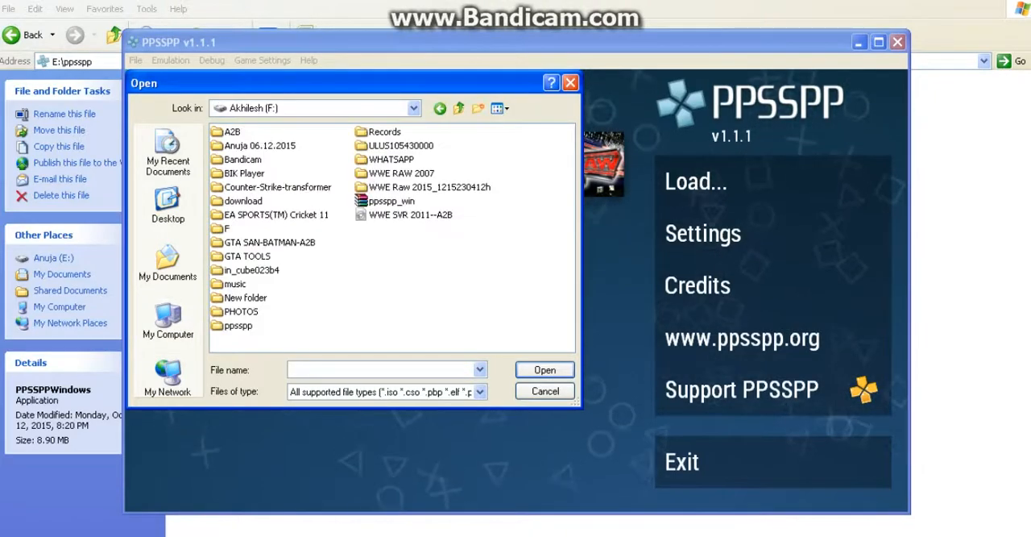
double_click(235, 132)
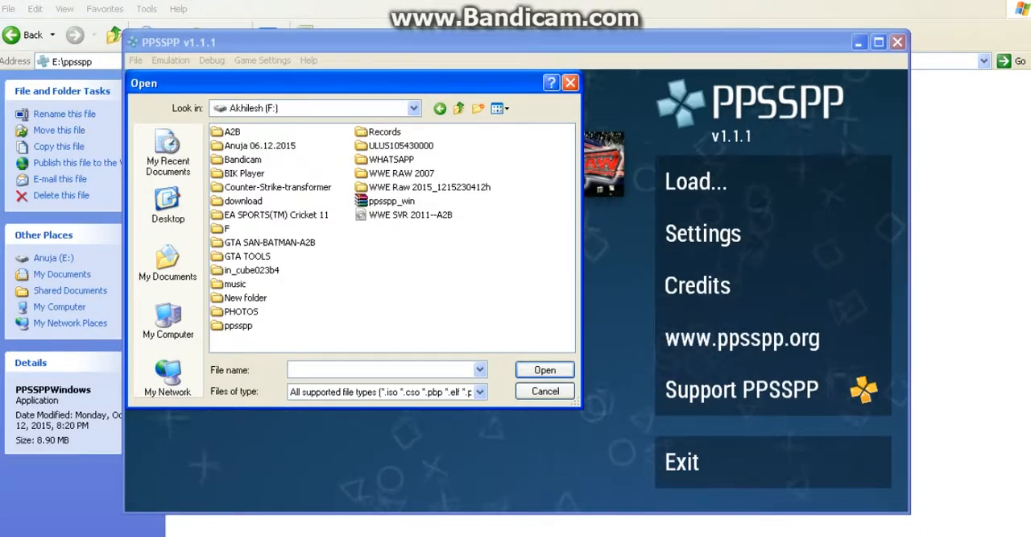
double_click(238, 326)
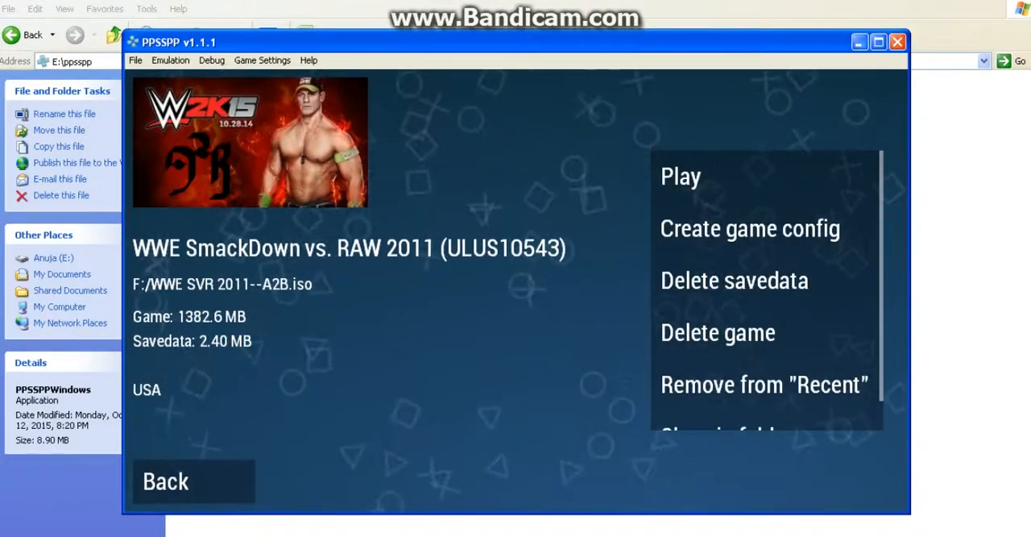
click(896, 42)
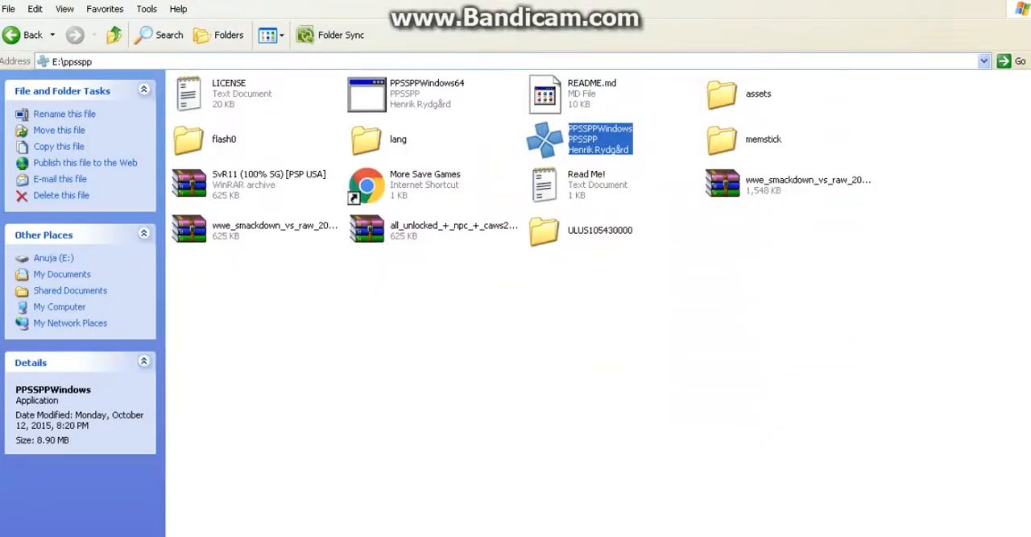